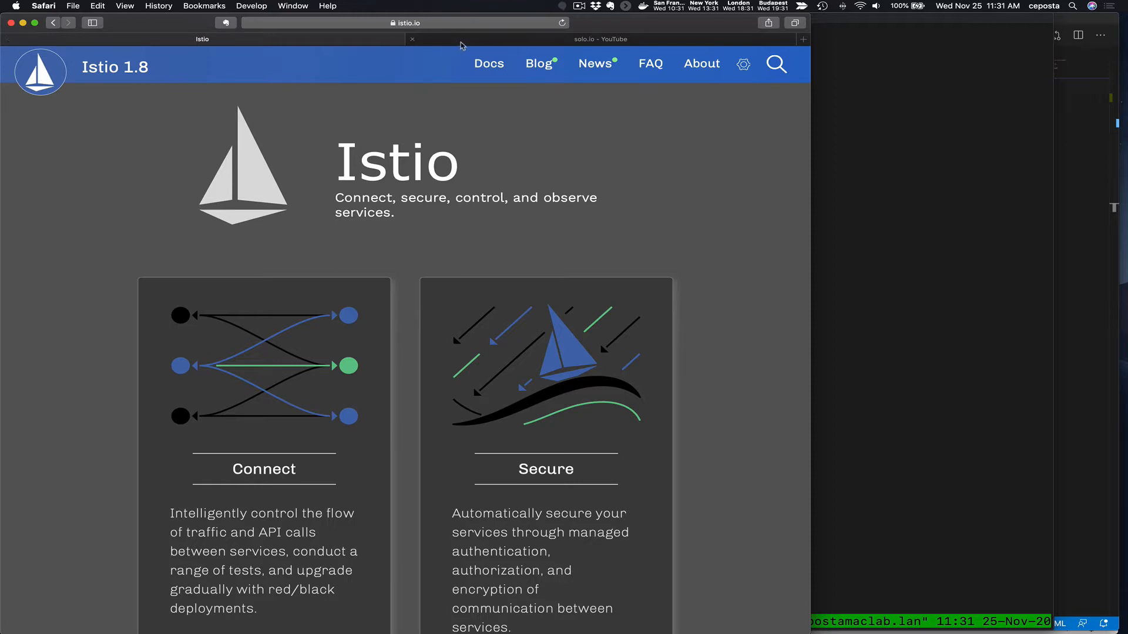
mouse_move(463, 46)
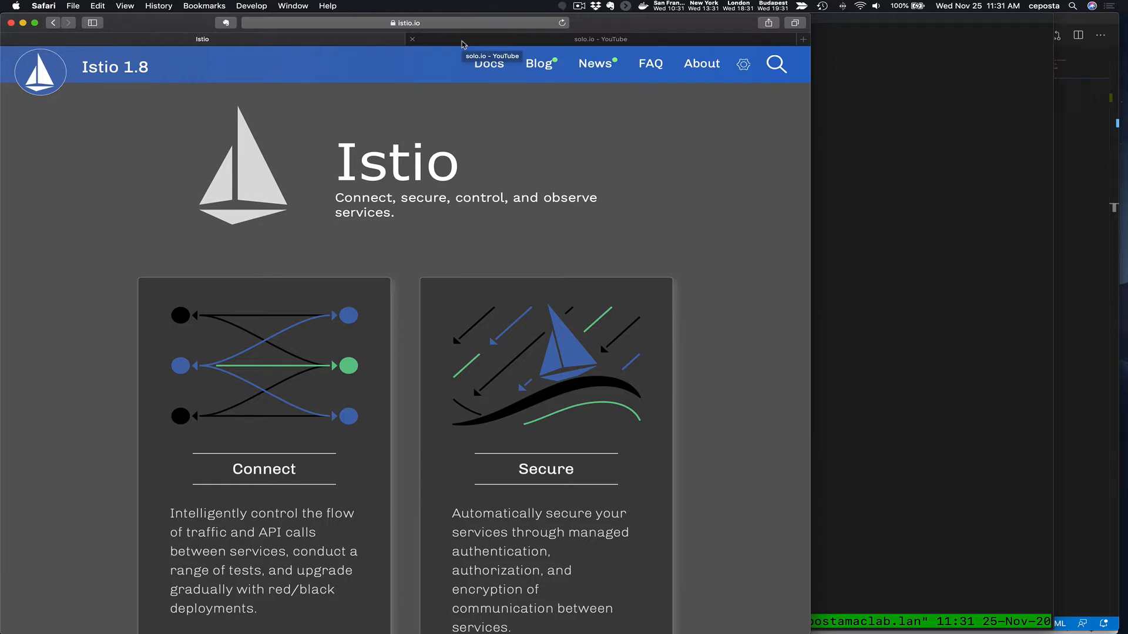
- Switch to the solo.io YouTube channel tab next to the Istio site
left_click(399, 22)
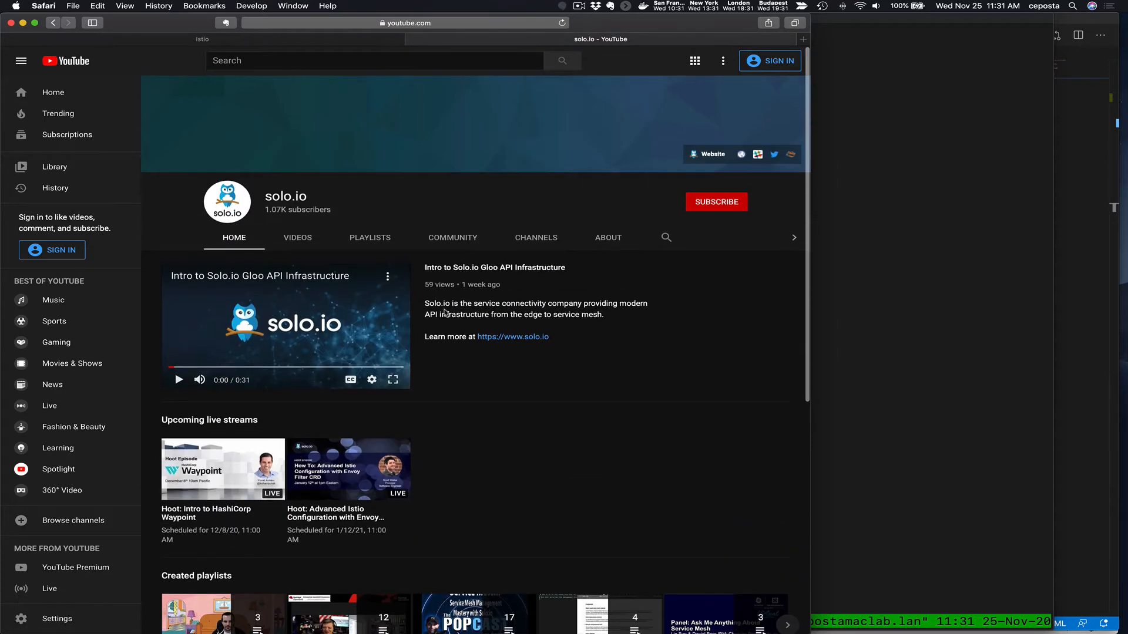
- Show the channel's Videos list and browse down to the Istio 1.7 VM support episodes
left_click(297, 238)
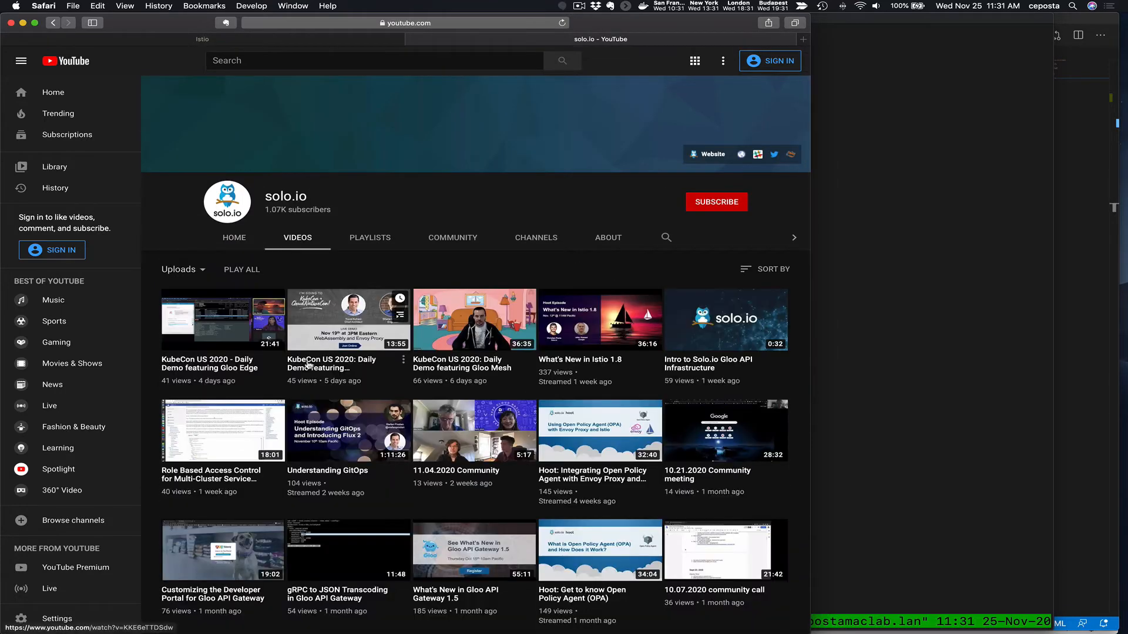
scroll("down", 3)
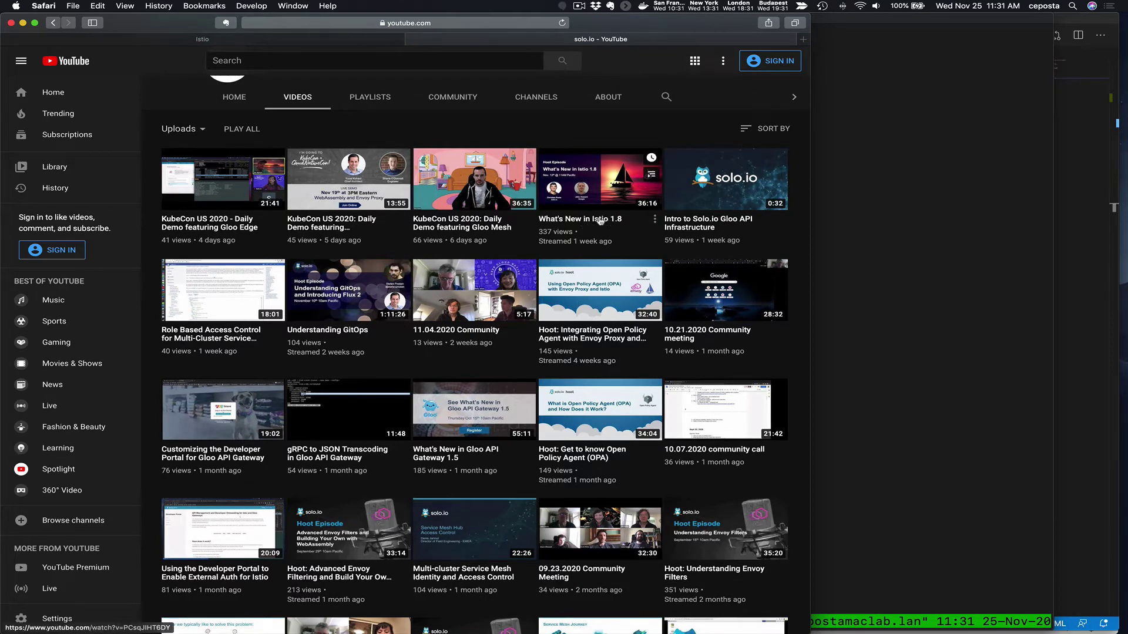
mouse_move(606, 218)
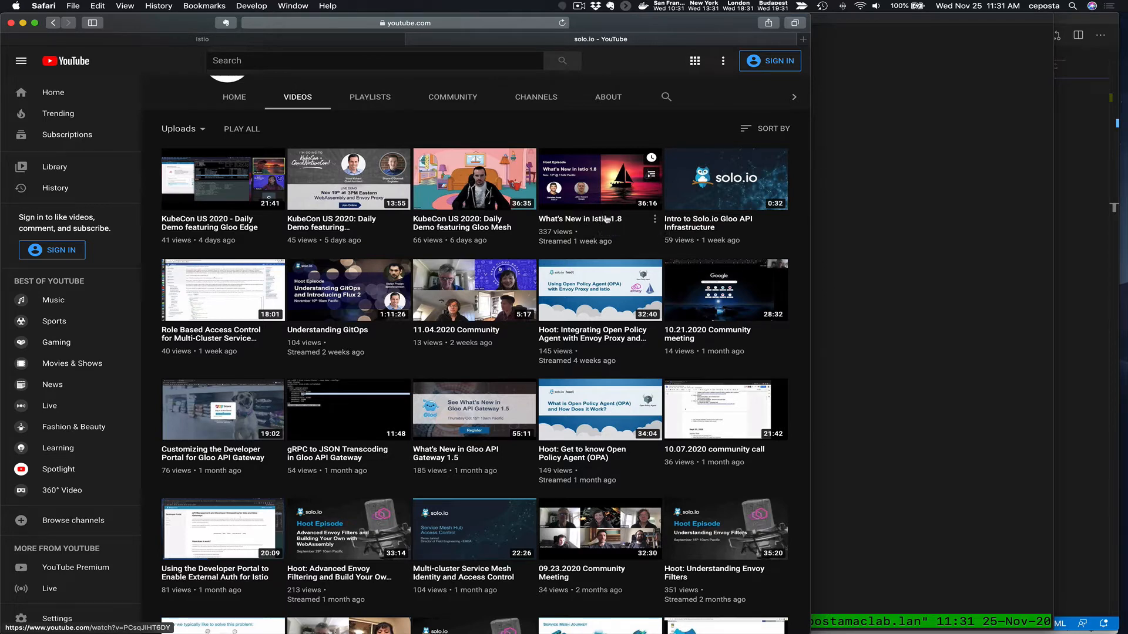
scroll("down", 3)
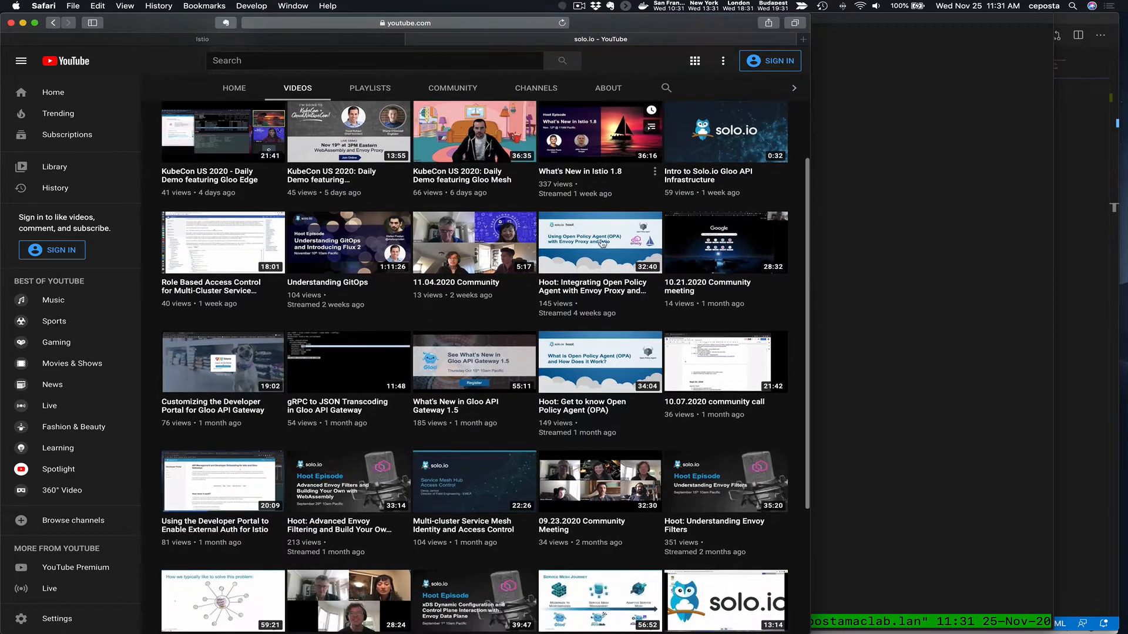
scroll("down", 3)
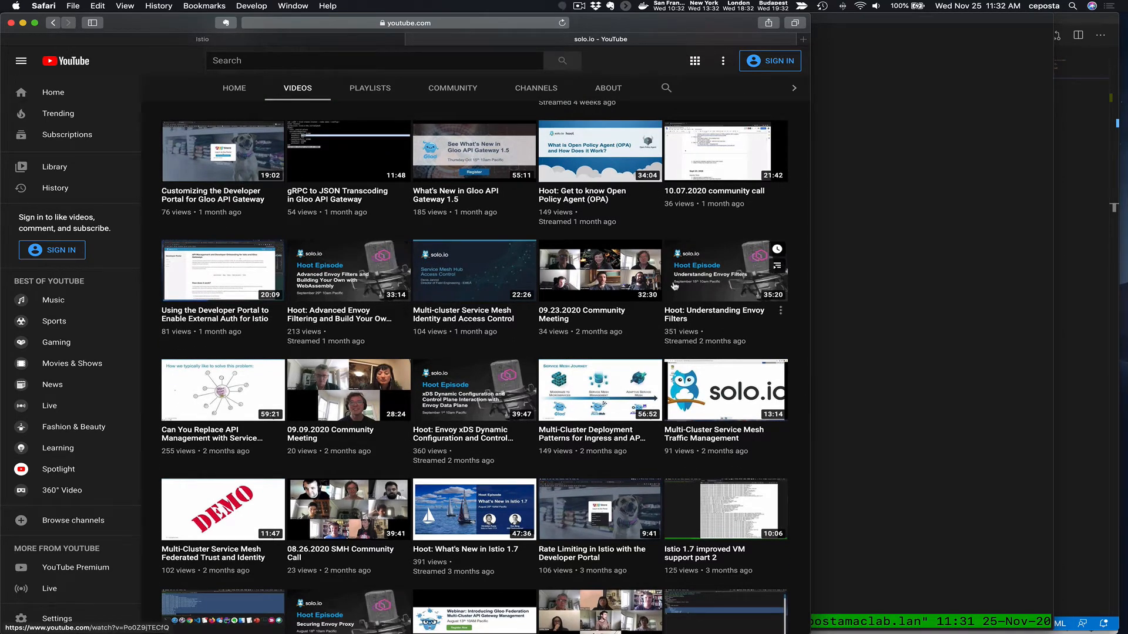
scroll("down", 3)
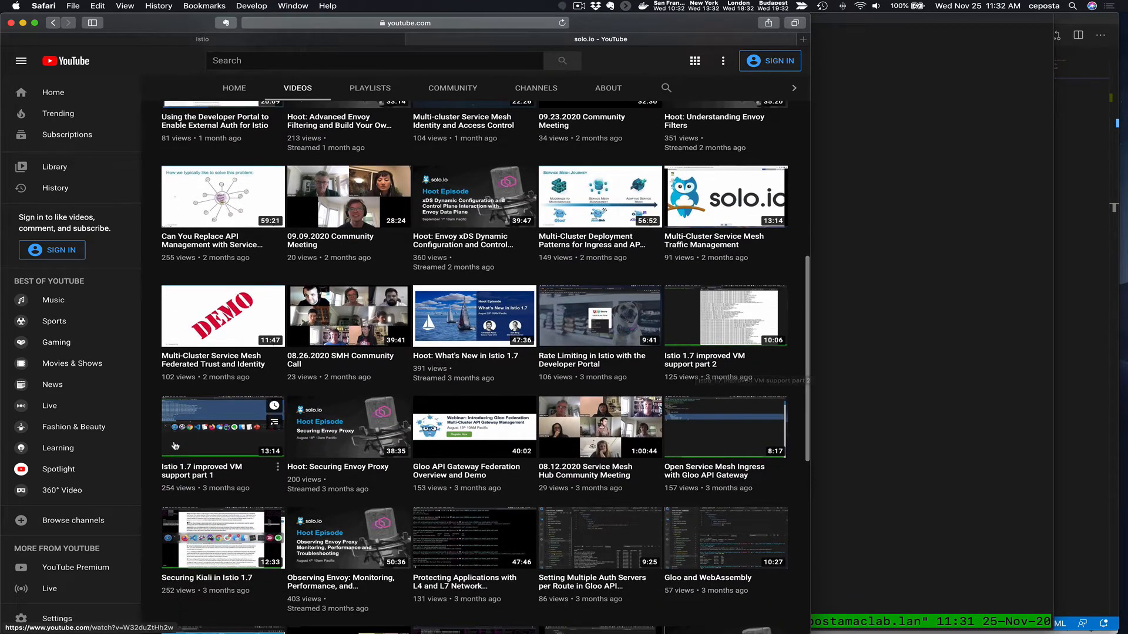
mouse_move(215, 464)
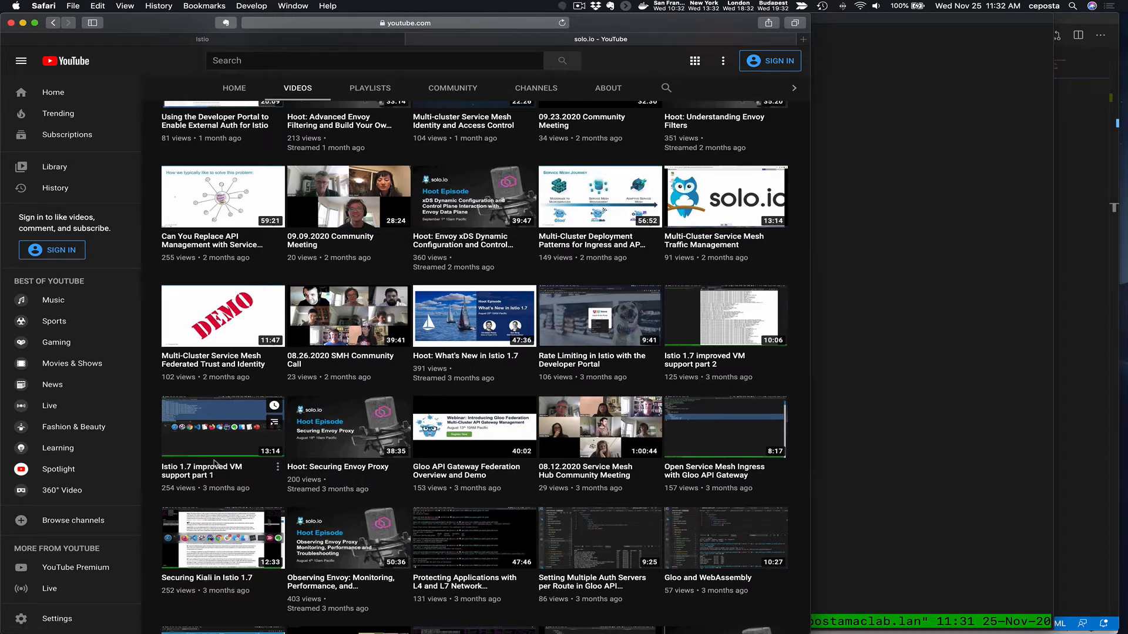
- Navigate Docs > Setup > Install to the Istio 1.8 Virtual Machine Installation guide
left_click(202, 39)
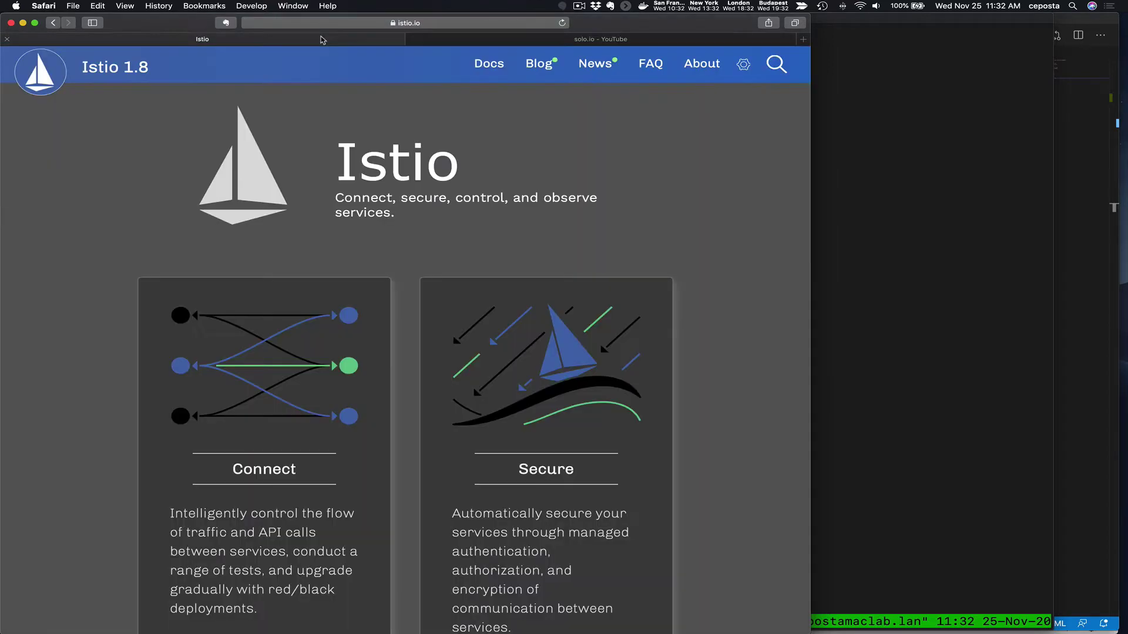
left_click(489, 62)
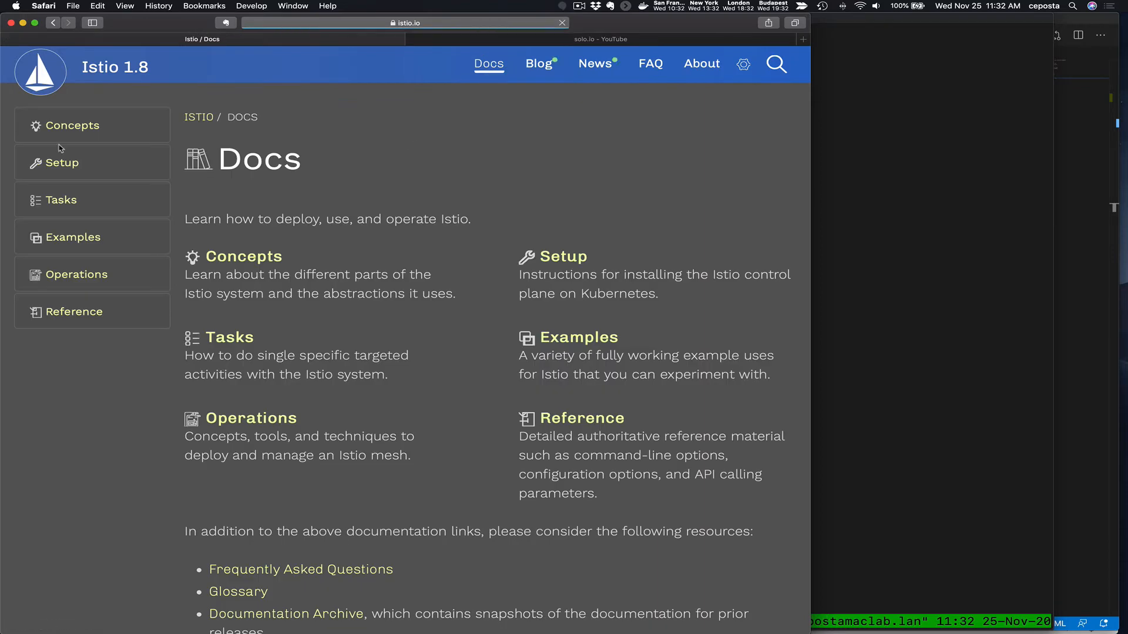
left_click(61, 162)
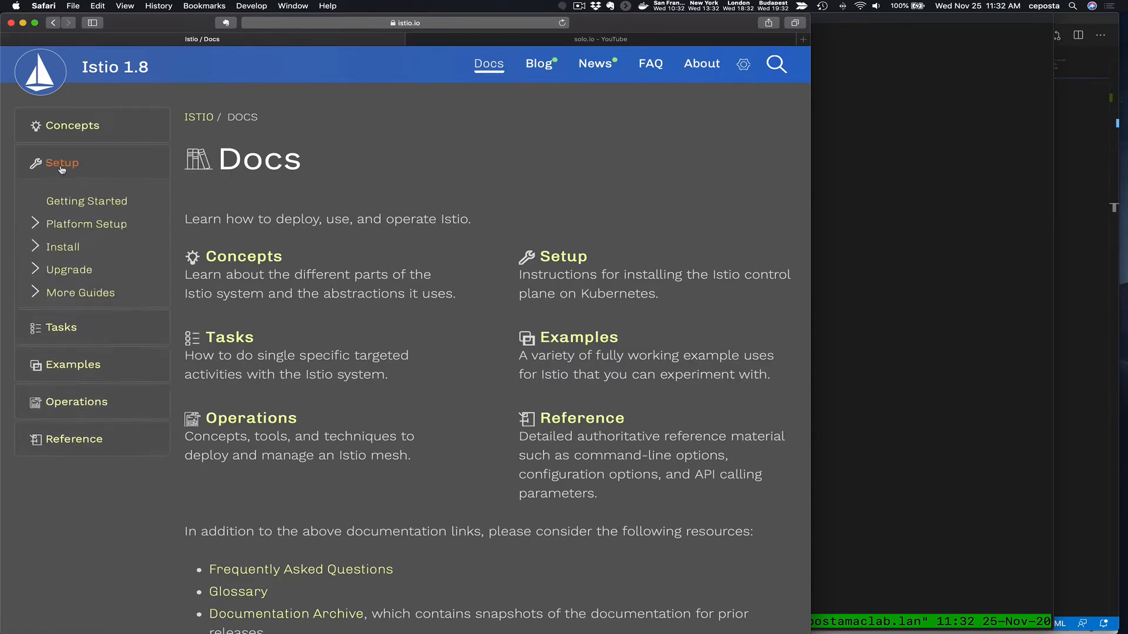
left_click(62, 247)
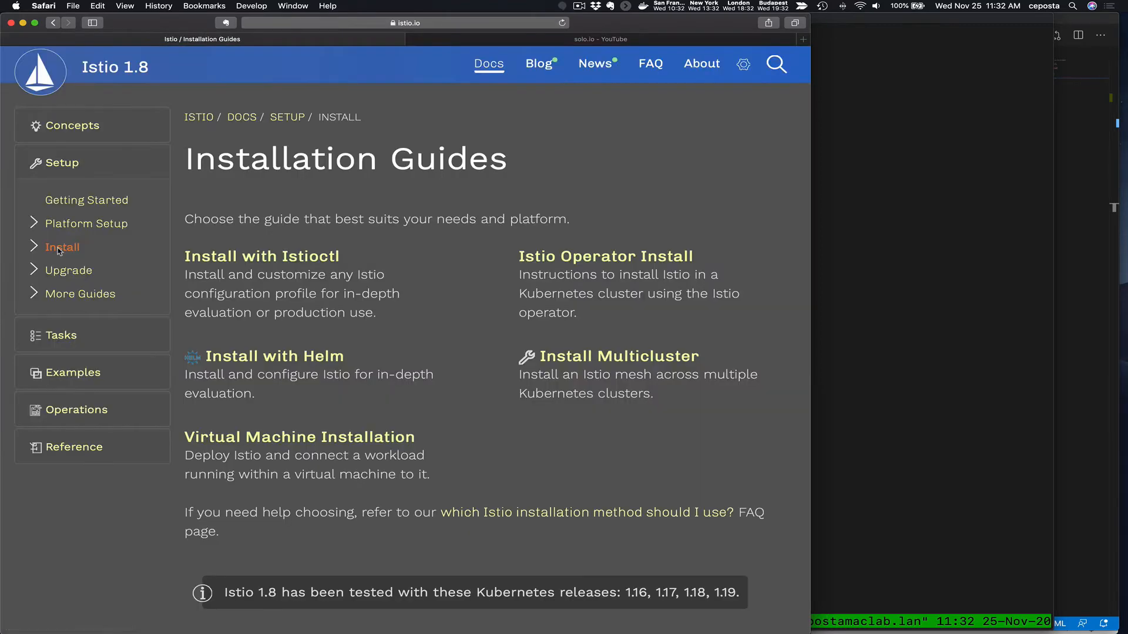
left_click(300, 437)
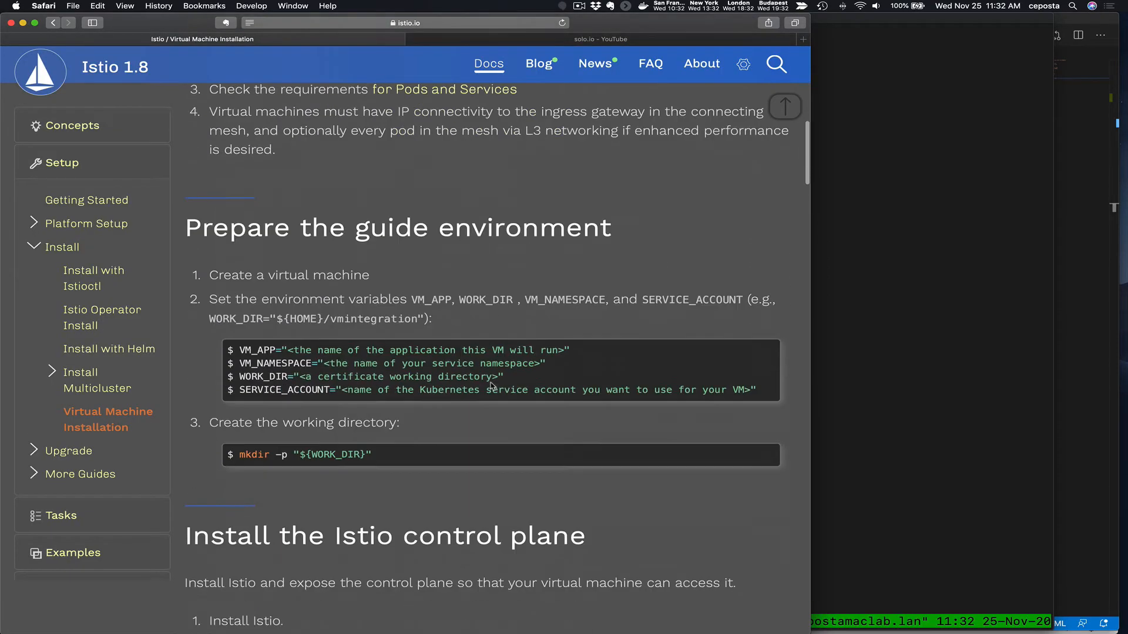
scroll("up", 3)
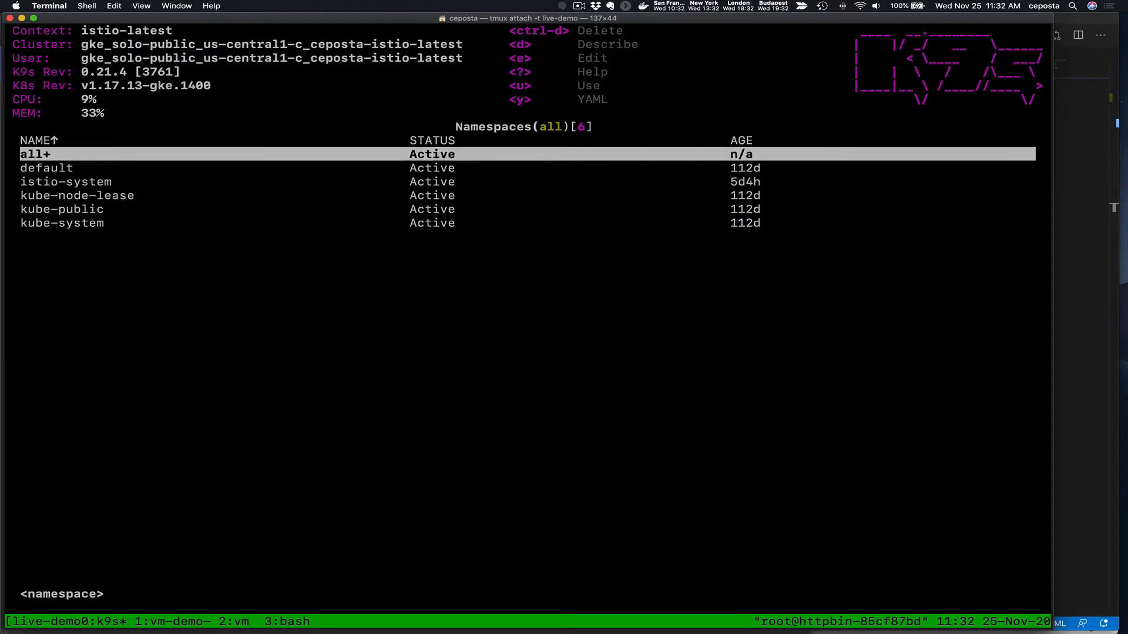
key("Down")
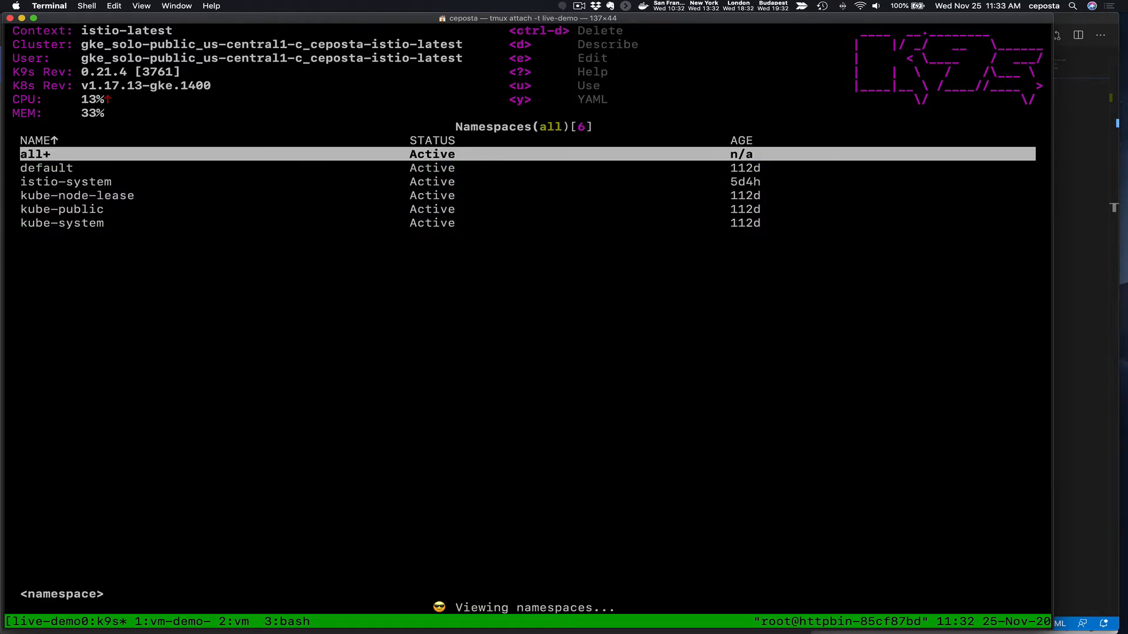
key("Down")
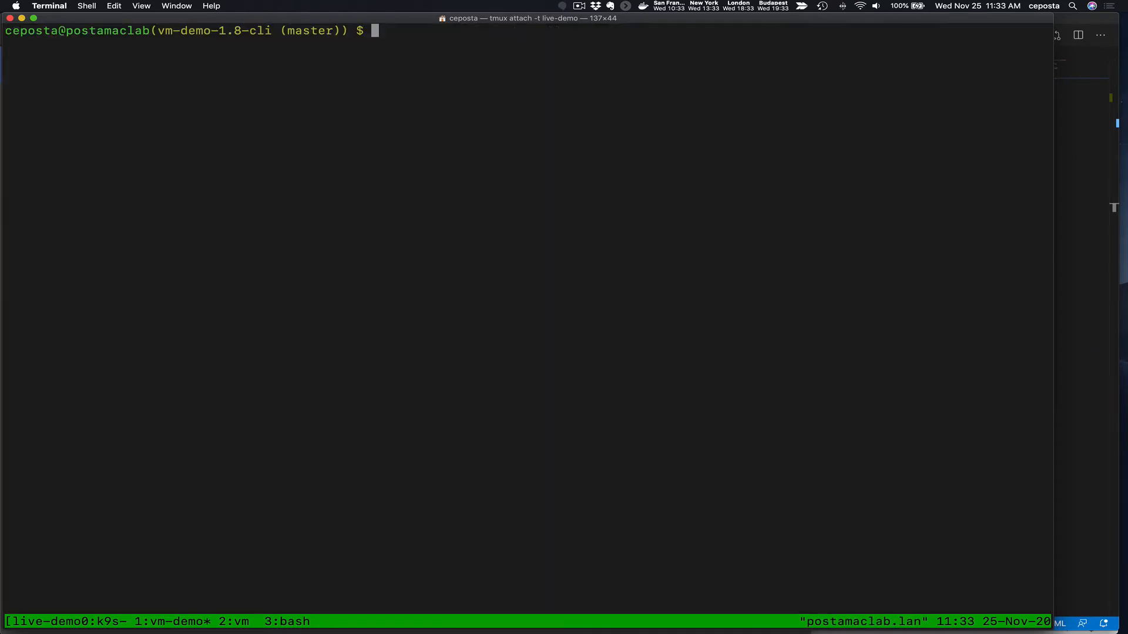
- Run ./01-prep-namespaces.sh and confirm vm-services appears in the k9s Namespaces view
type("./01-prep-namespaces.sh")
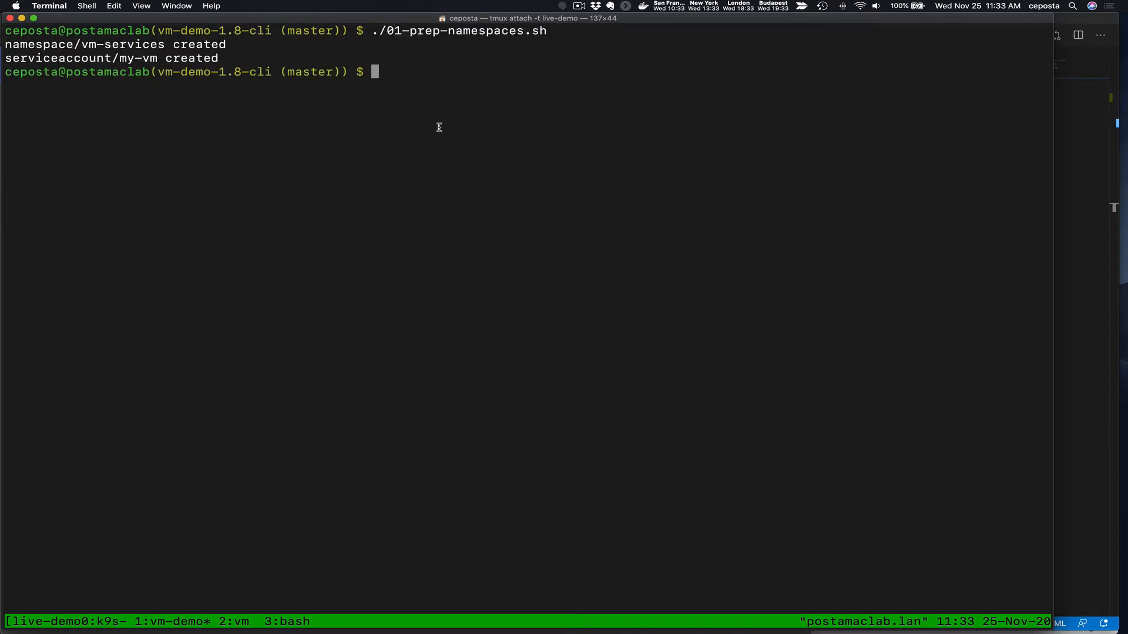
double_click(124, 45)
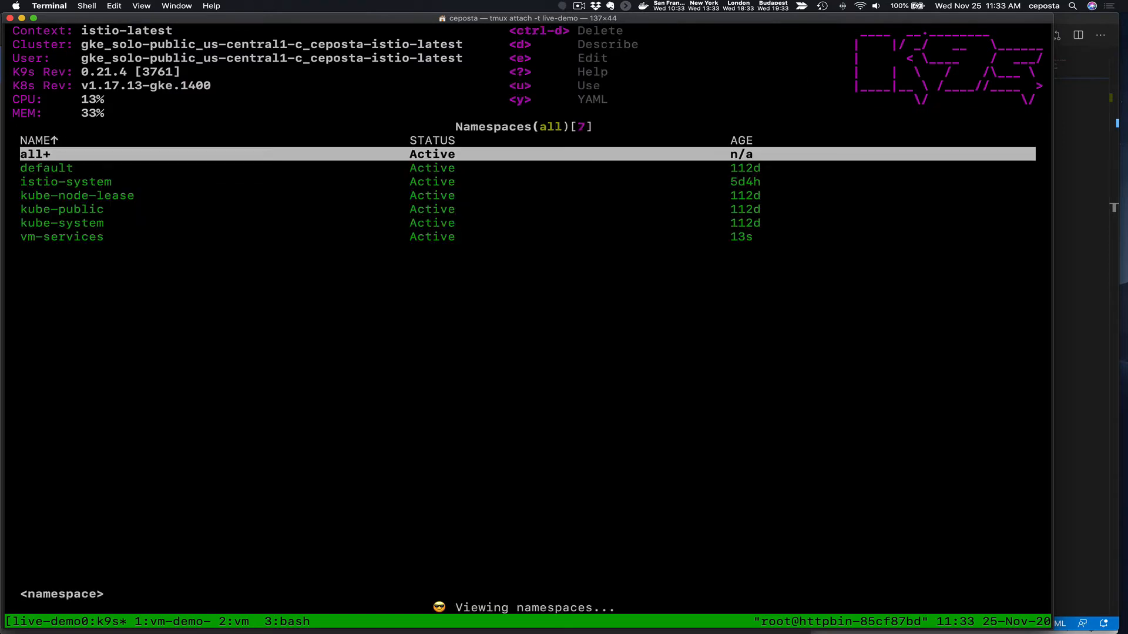
key("Down")
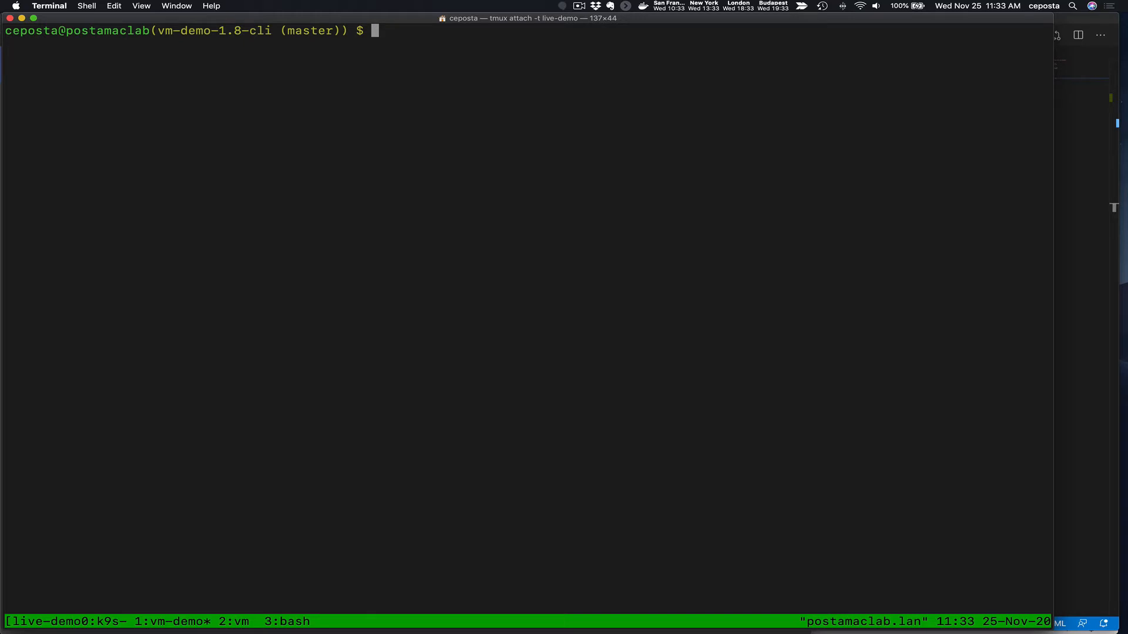
- Run ./02-create-files-to-transfer-to-vm.sh, applying the python-http WorkloadGroup in vm-services
type("./")
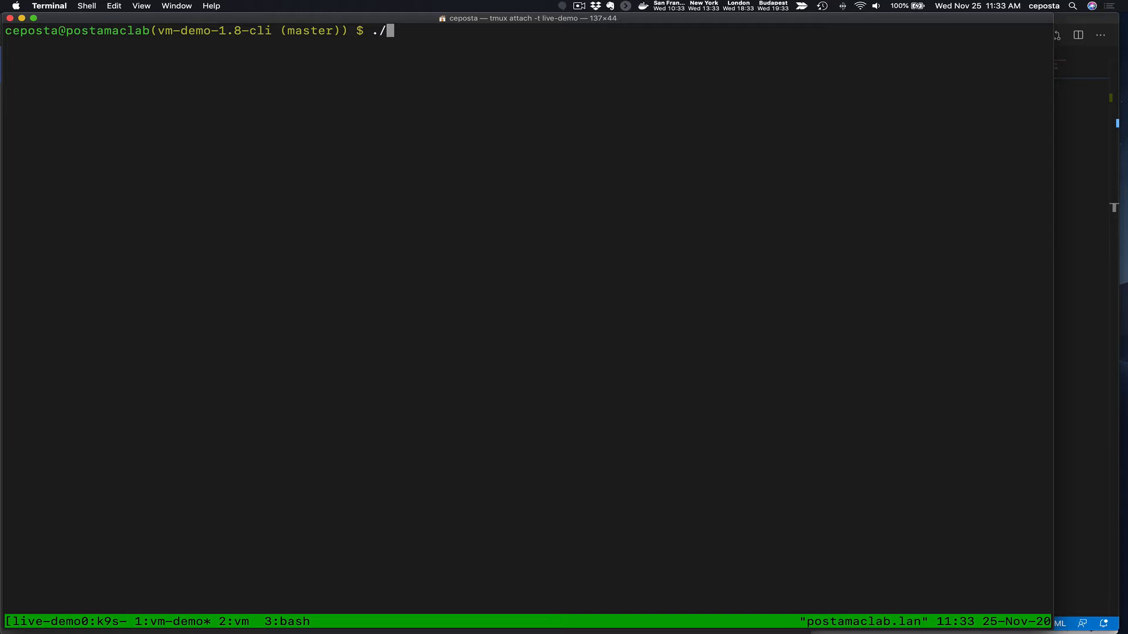
type("02-create-files-to-transfer-to-vm.sh")
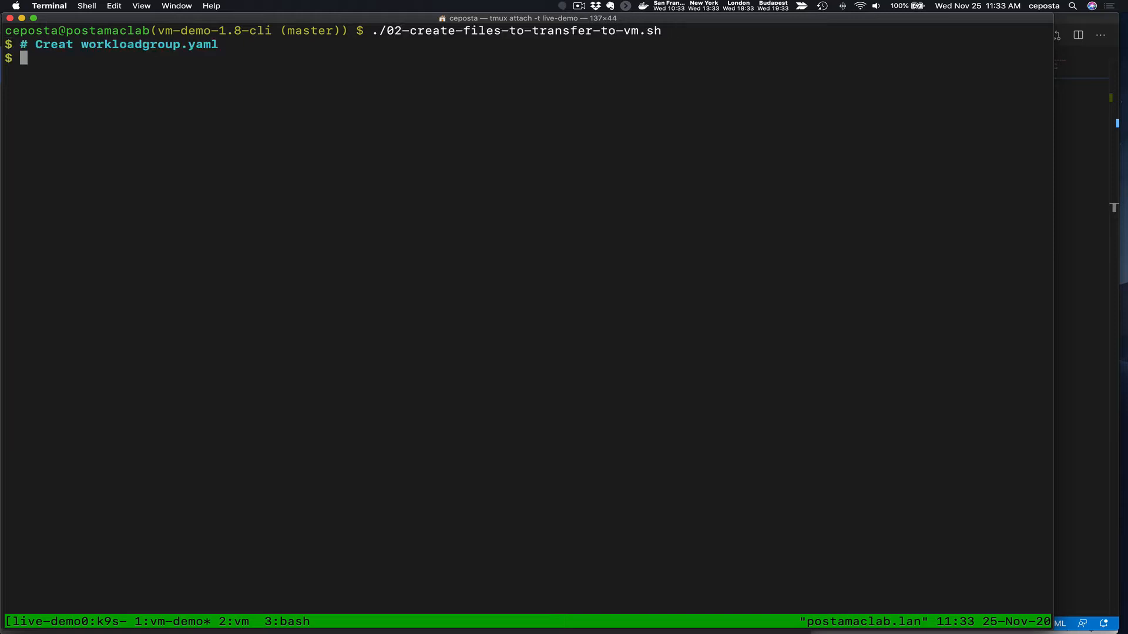
key("Enter")
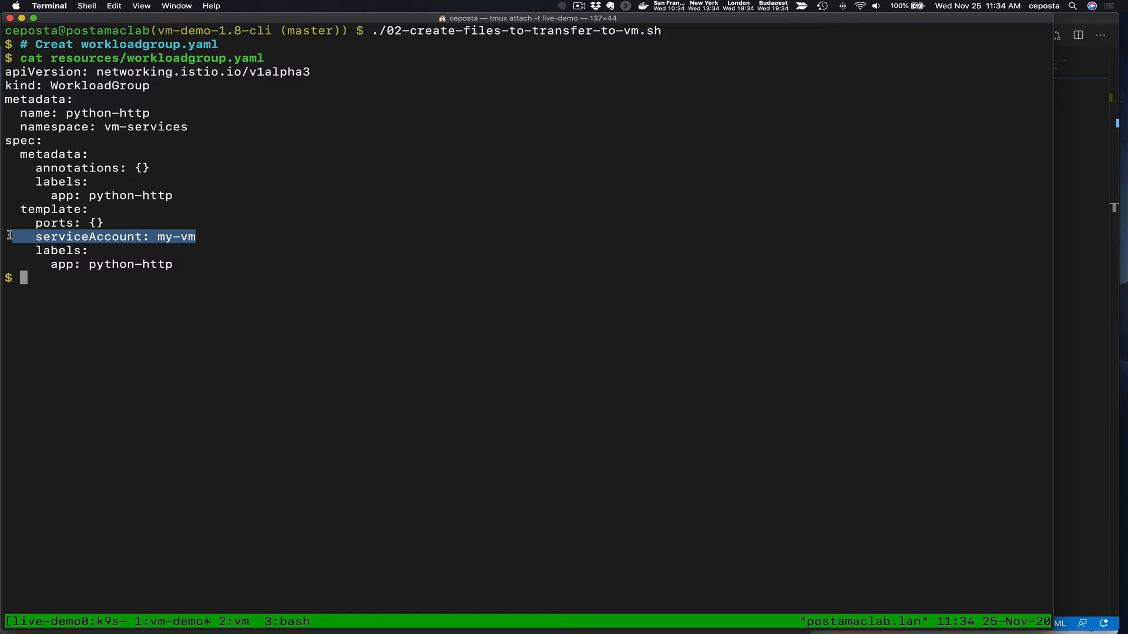
type("kubectl -n vm-services apply -f resources/workloadgroup.yam")
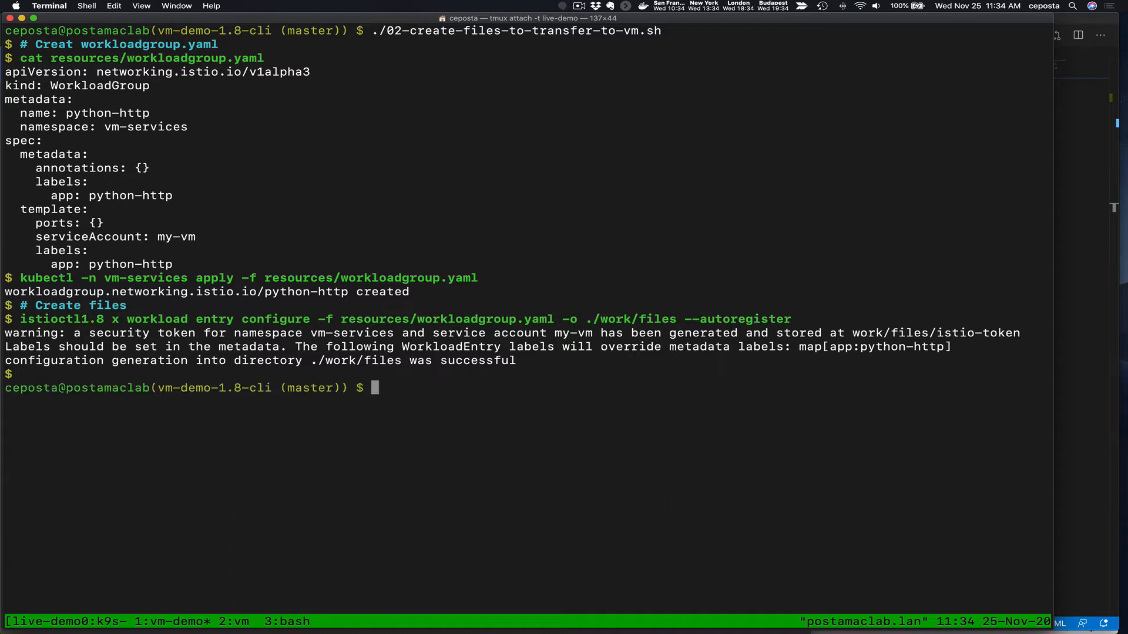
- List work/files to verify cluster.env, hosts, istio-token, mesh.yaml, root-cert.pem and sidecar.env
type("ls work/files/")
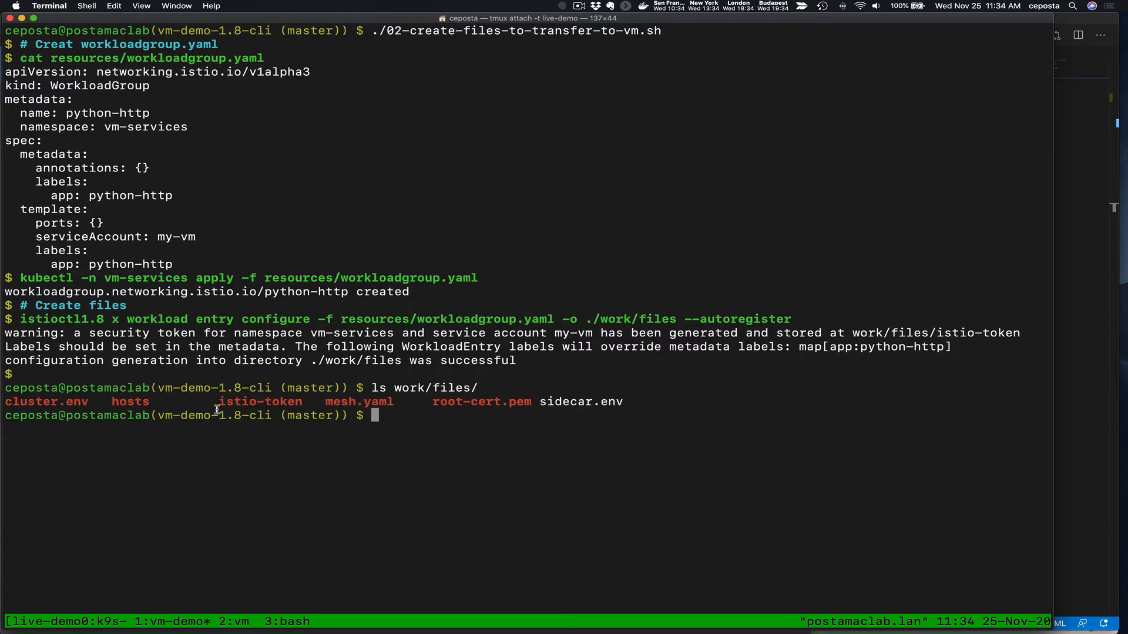
double_click(261, 402)
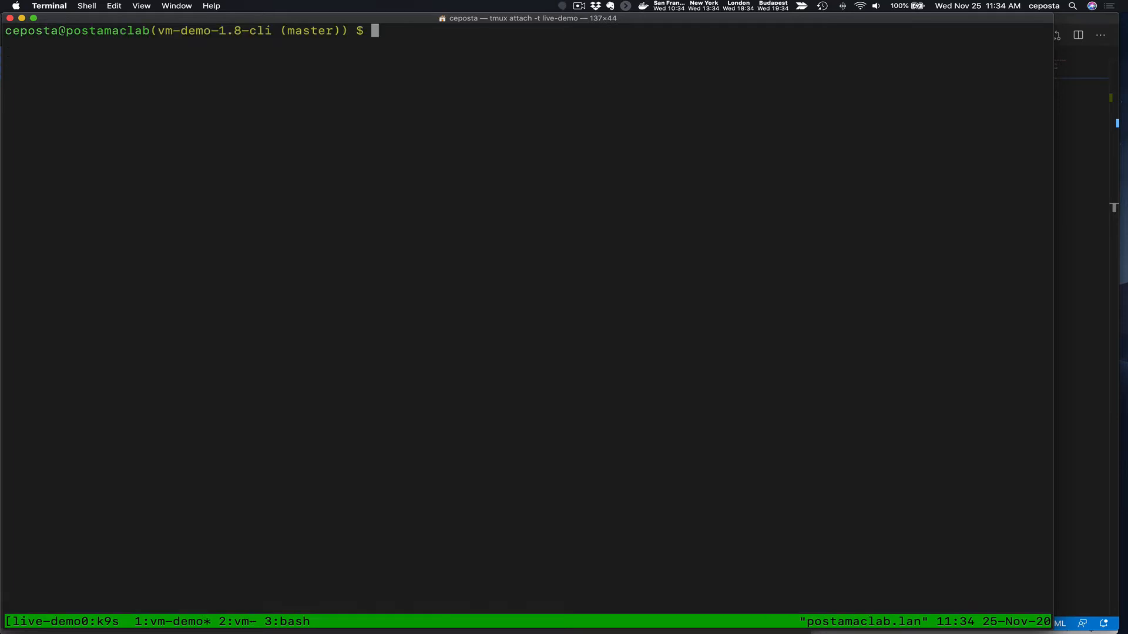
- Run ./03-copy-work-files-to-vm.sh, then on the VM list, extract work.tar.gz and cd into work/
type("./03")
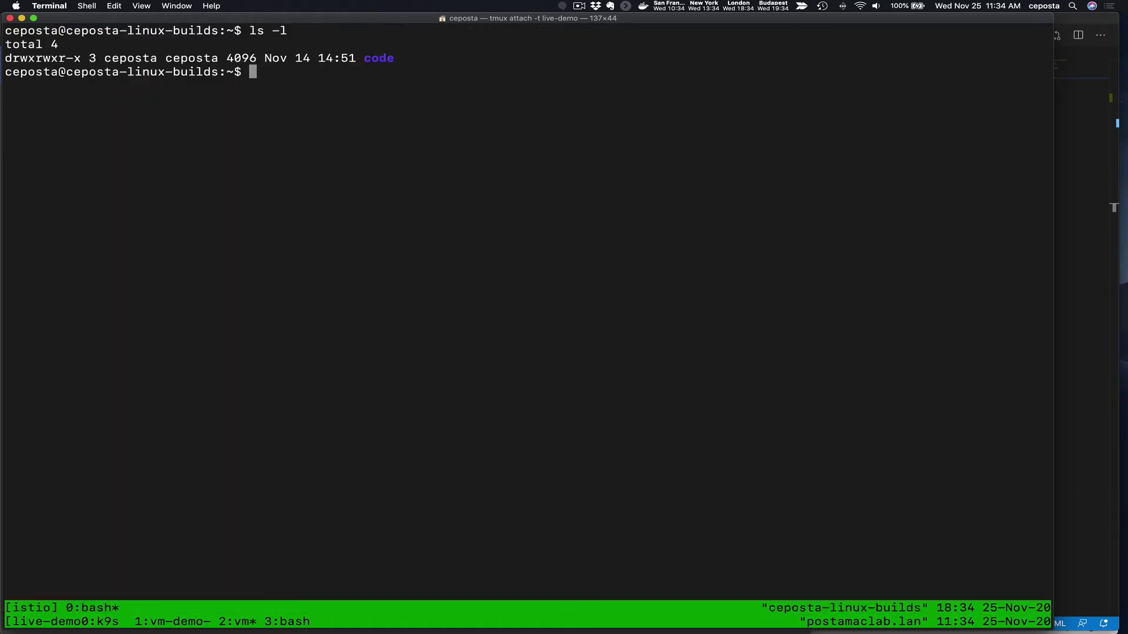
type("ls -l")
type("tar -xzf work.tar.gz")
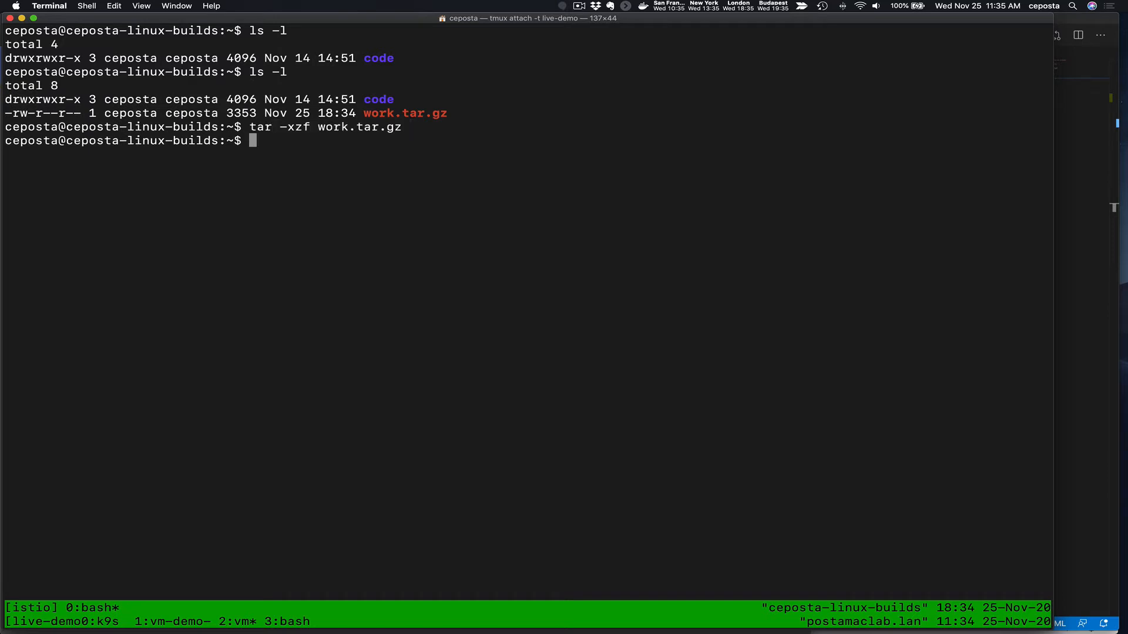
type("cd  work/")
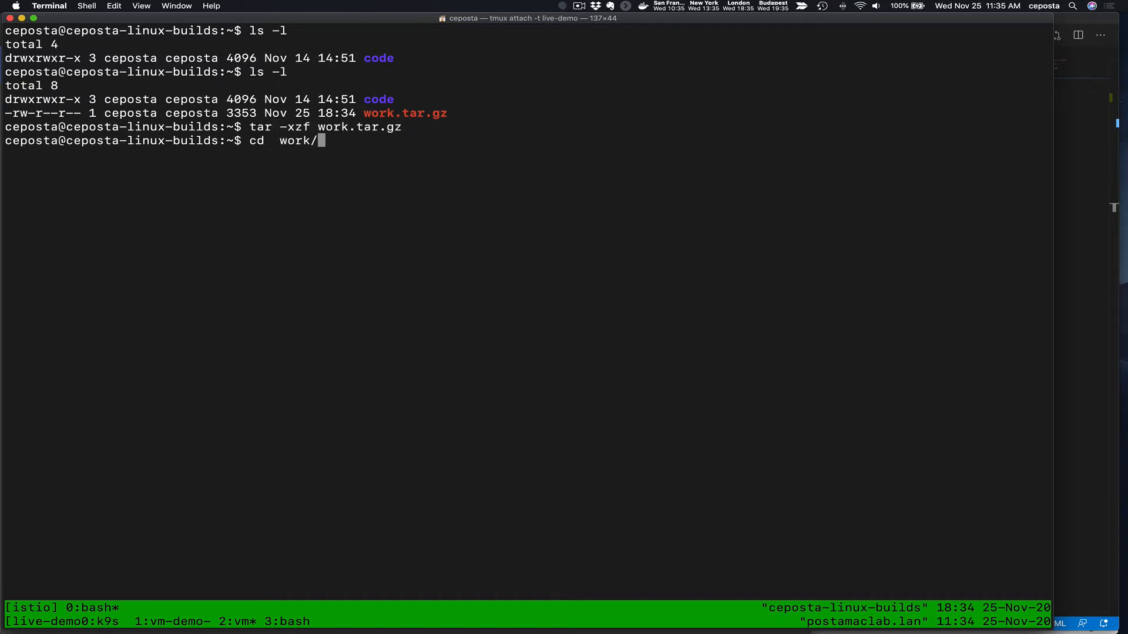
key("Return")
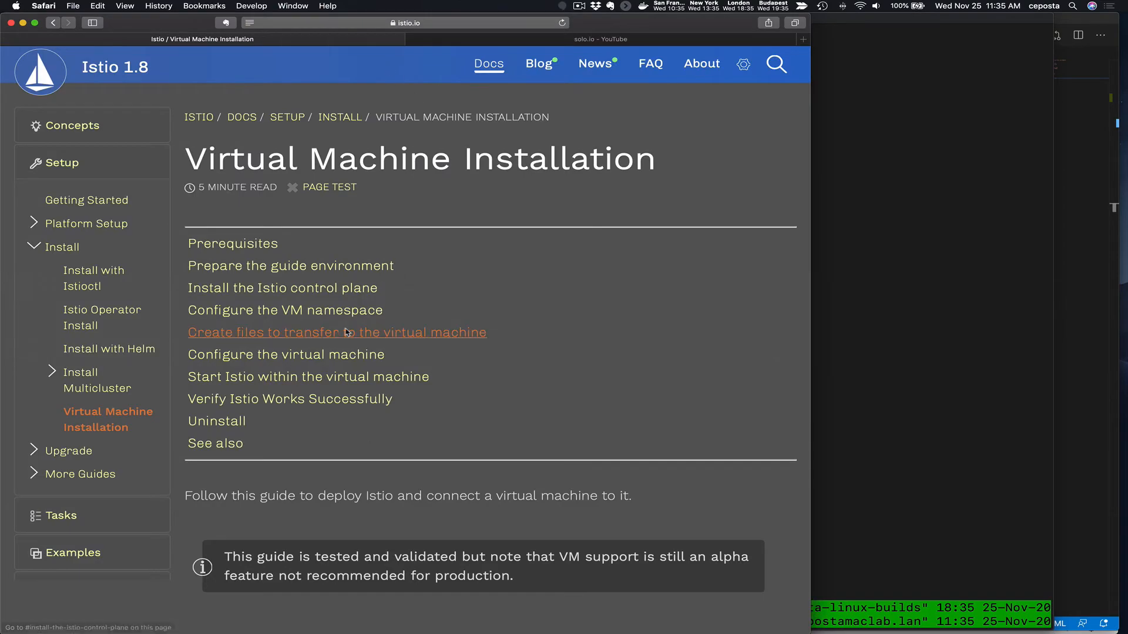
- Jump to the files-to-transfer section and read down to 'Configure the virtual machine'
left_click(338, 332)
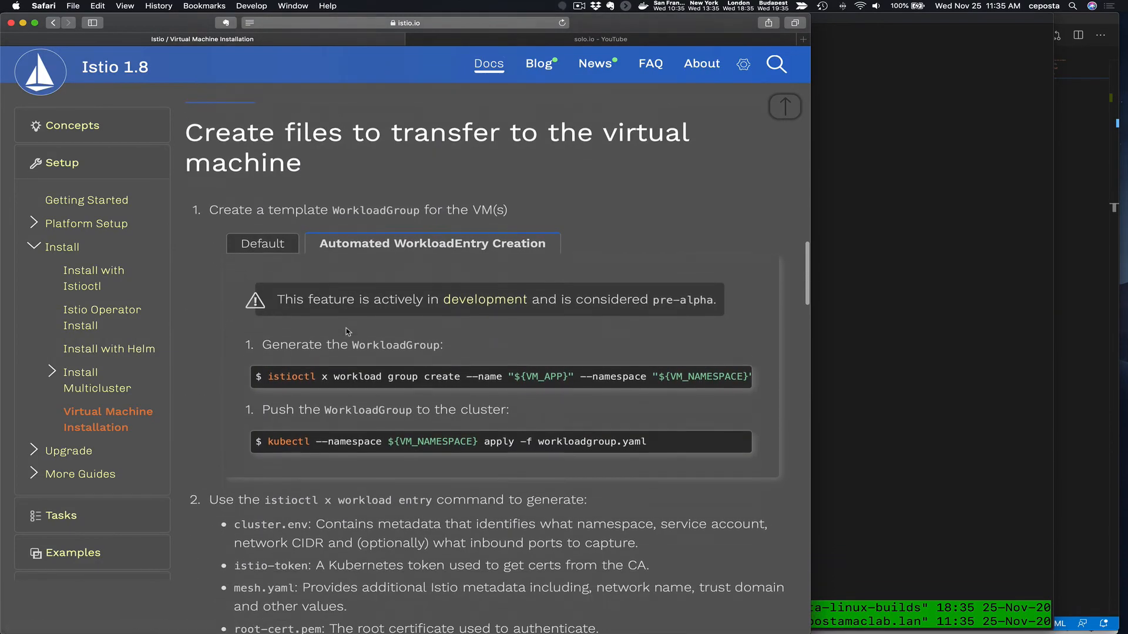
scroll("down", 3)
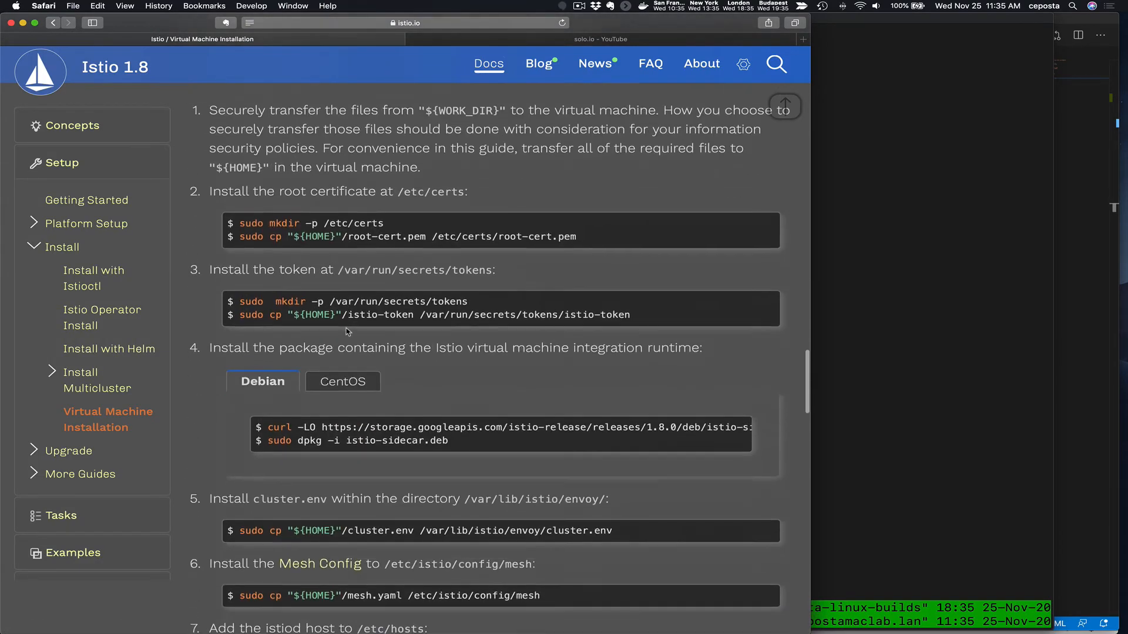
scroll("down", 3)
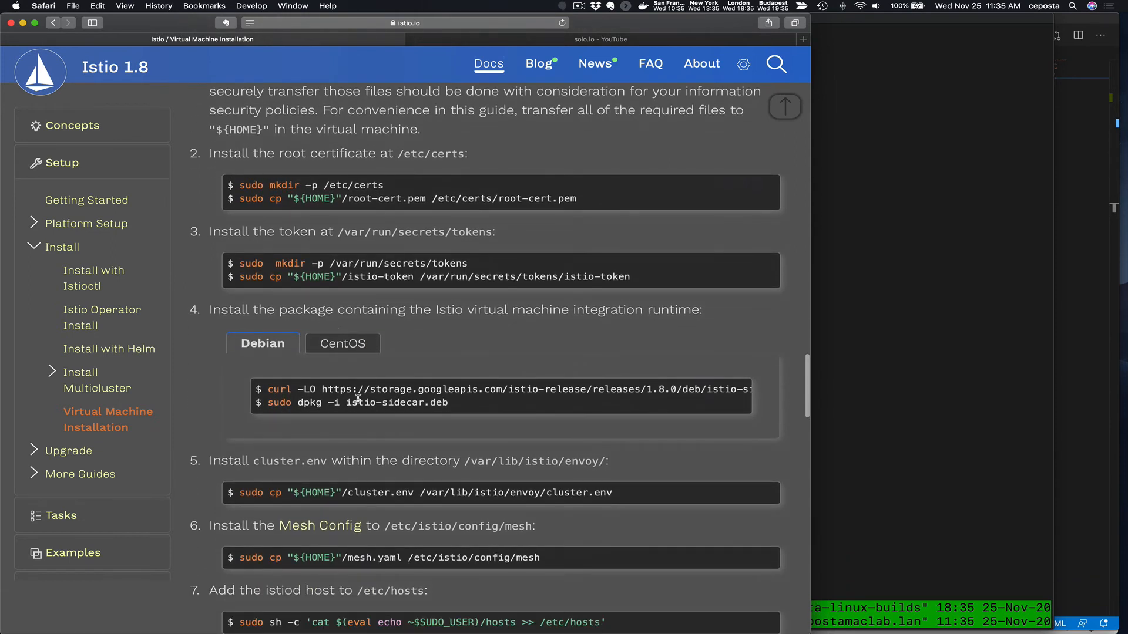
scroll("down", 3)
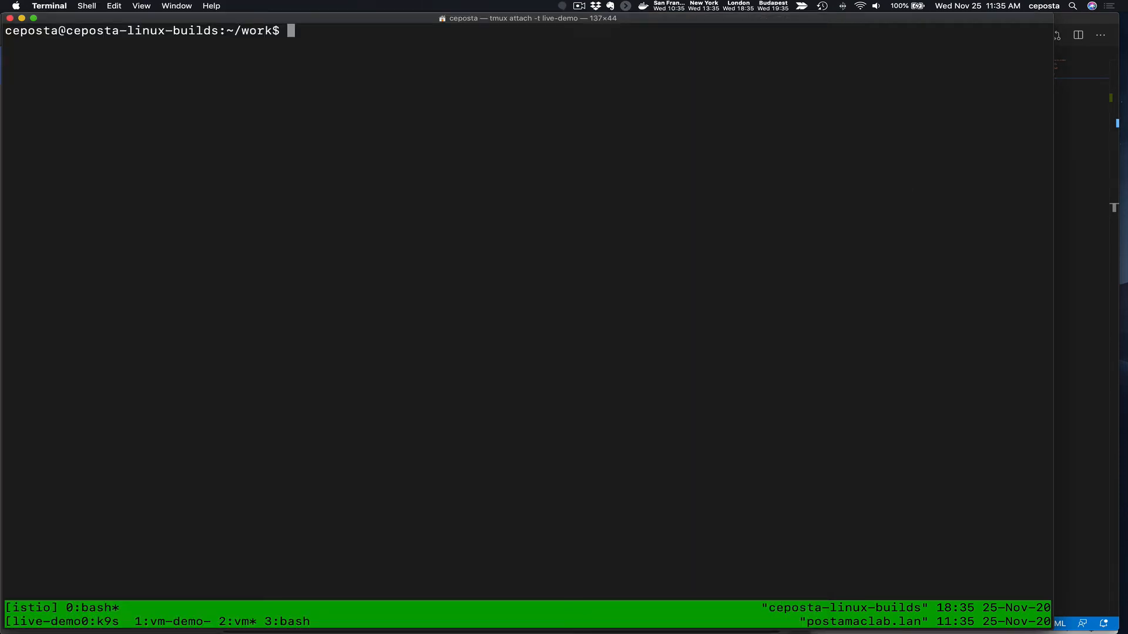
- Run sudo ./prep-vm.sh on the VM from the work folder
type("sudo ./prep-vm.sh")
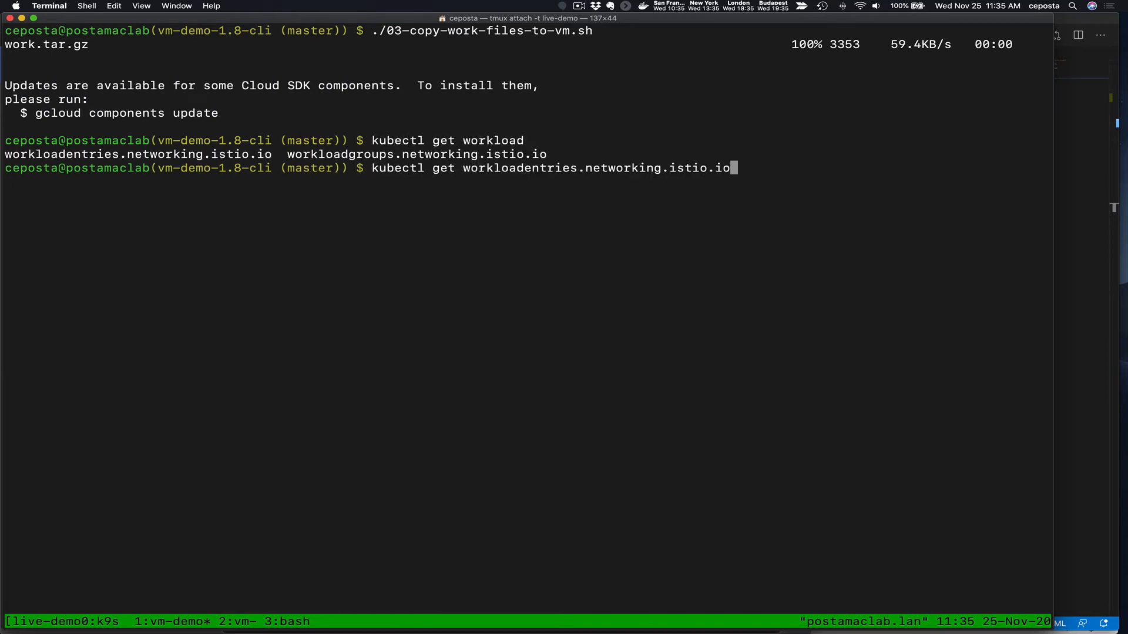
- Run kubectl get workloadentries.networking.istio.io -A against the cluster
type("-A")
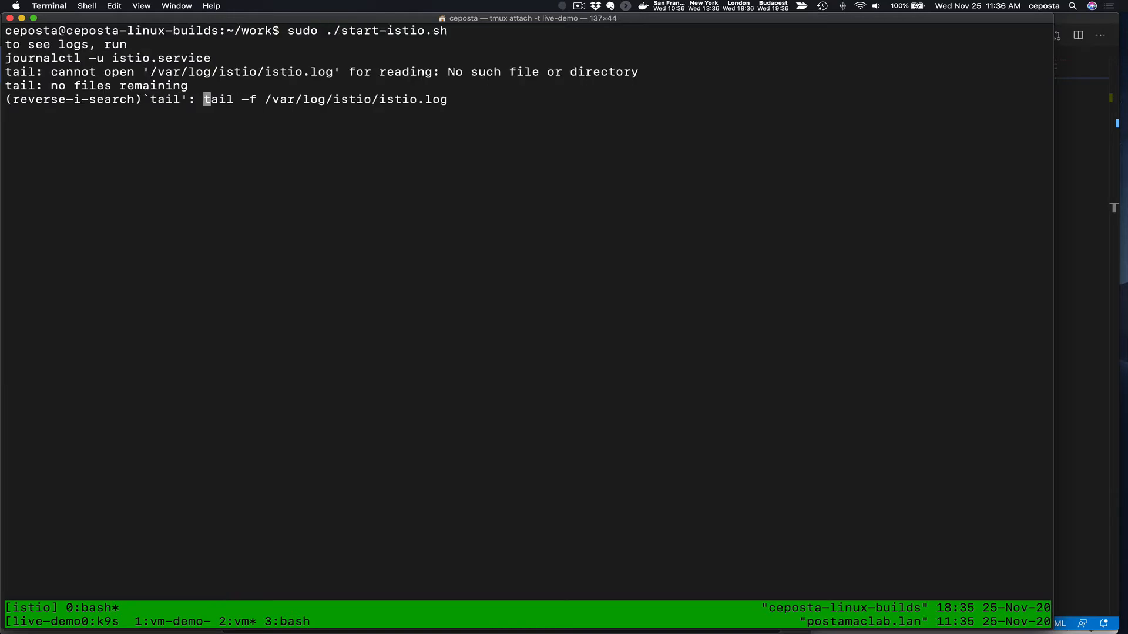
- Follow /var/log/istio/istio.log showing cert pairs pushed to the proxy, then stop tailing
key("Enter")
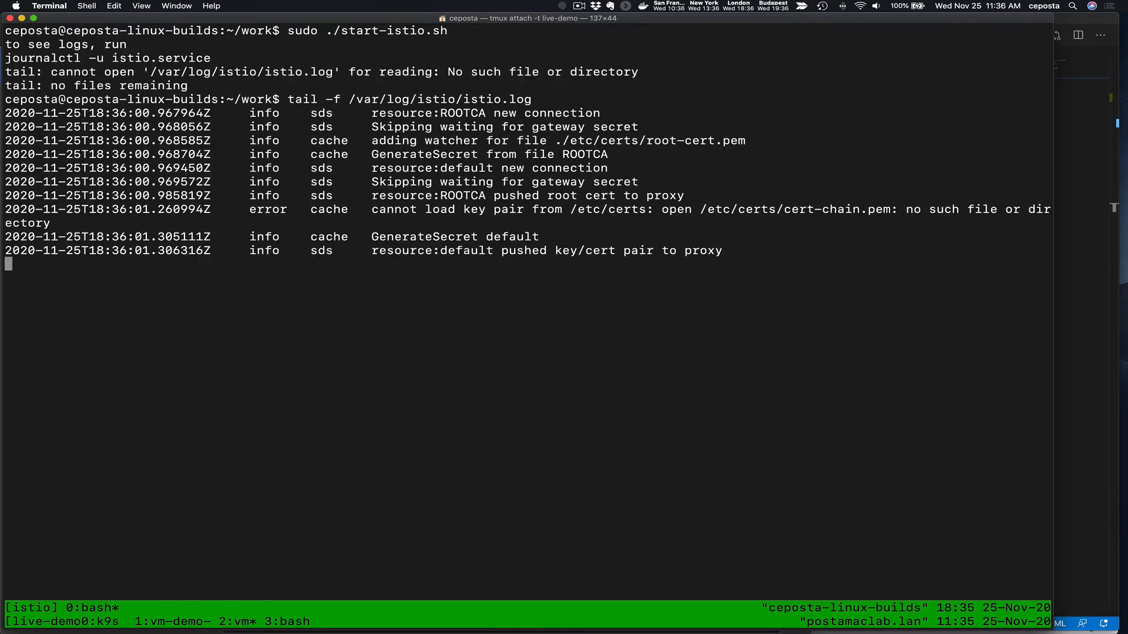
key("ctrl+c")
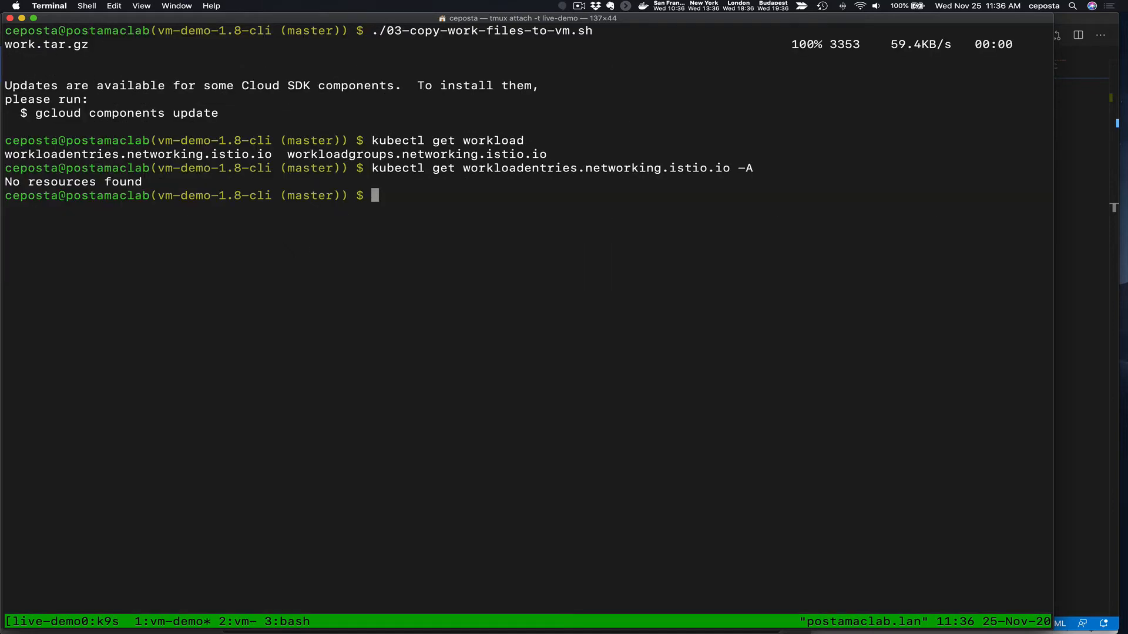
- List WorkloadEntries across namespaces until python-http-10.138.0.7 appears, then show it as YAML
type("kubectl get workloadentries.networking.istio.io -A")
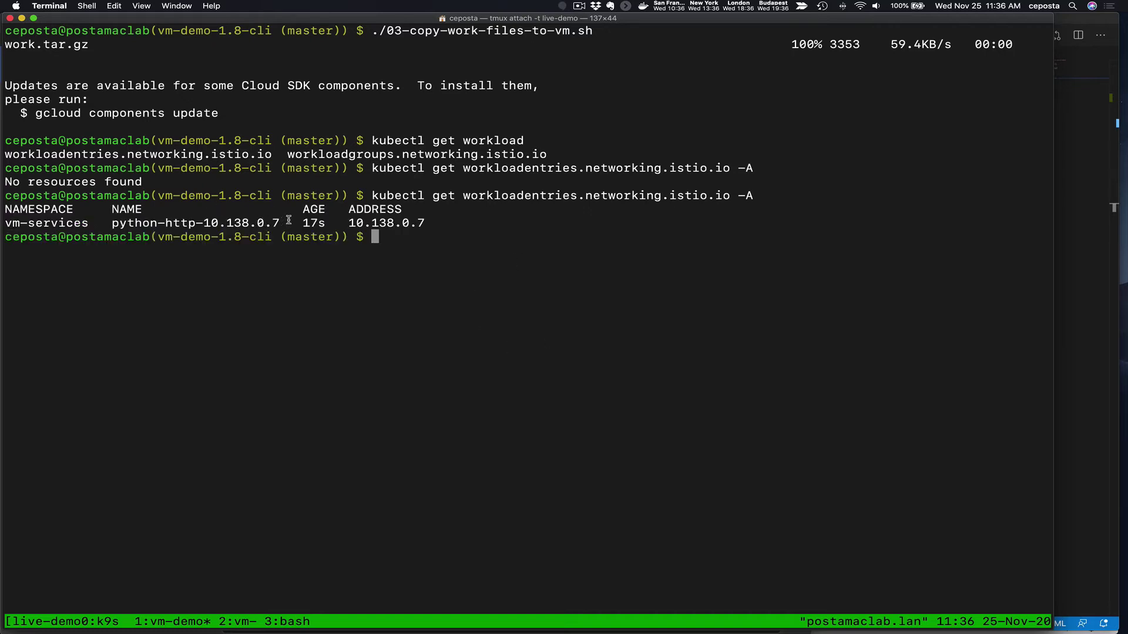
double_click(194, 223)
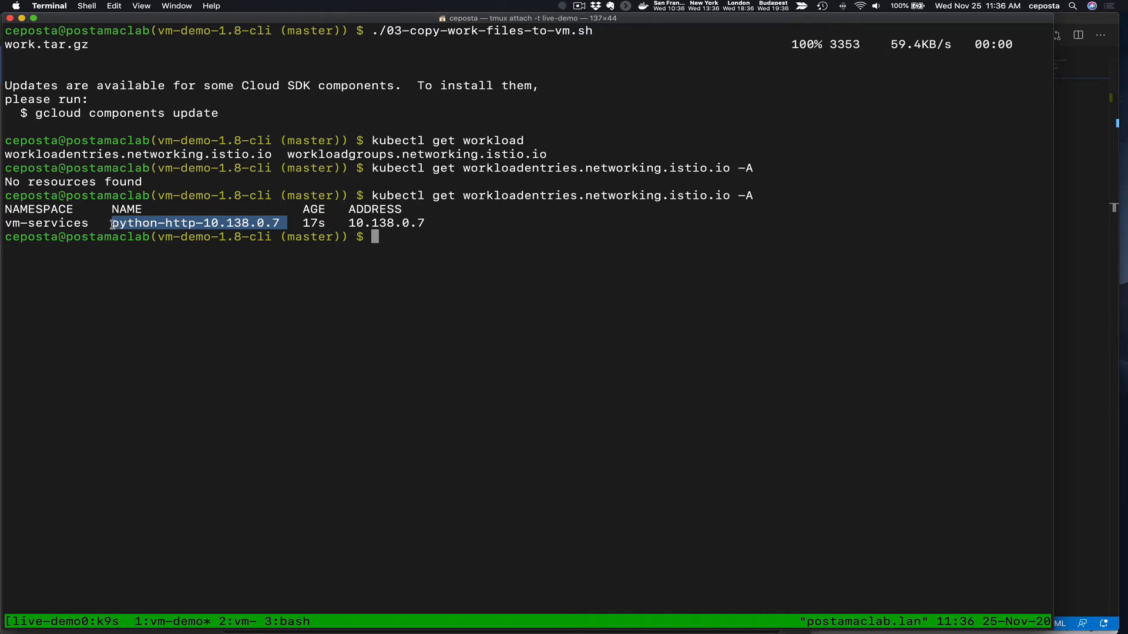
type("kubectl get workloadentries.networking.istio.io -A")
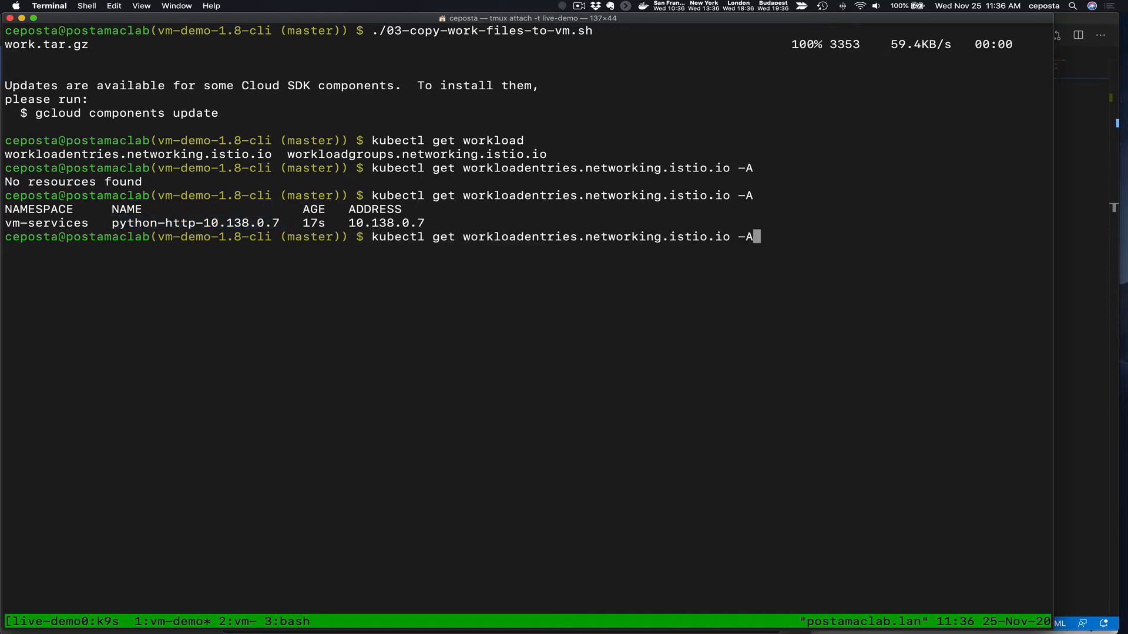
type("-o yaml")
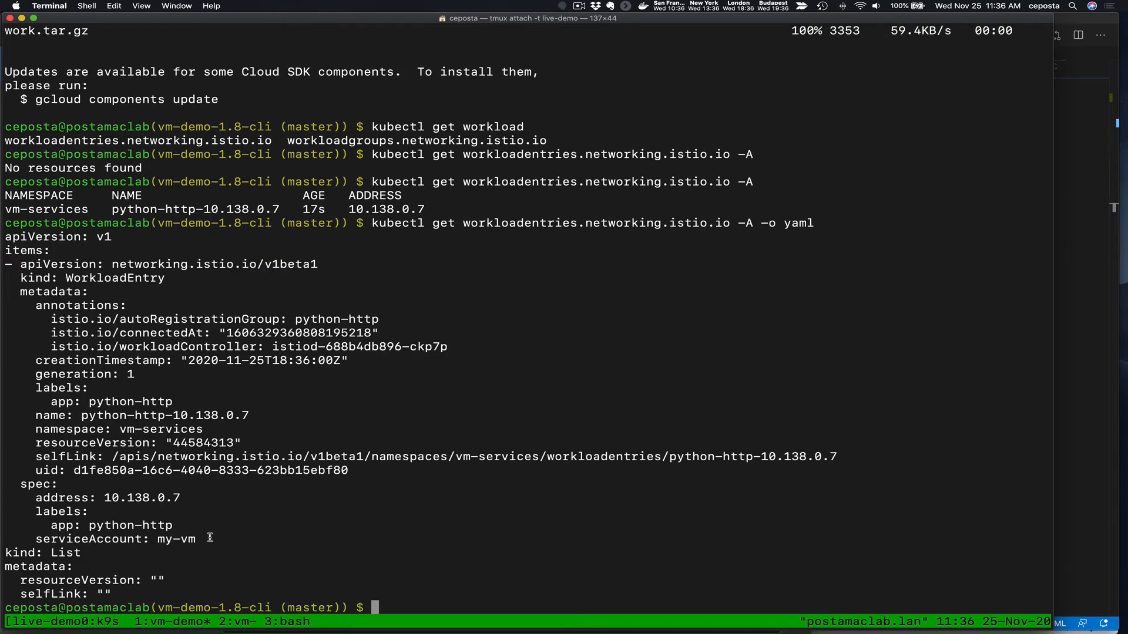
left_click_drag(22, 484, 195, 539)
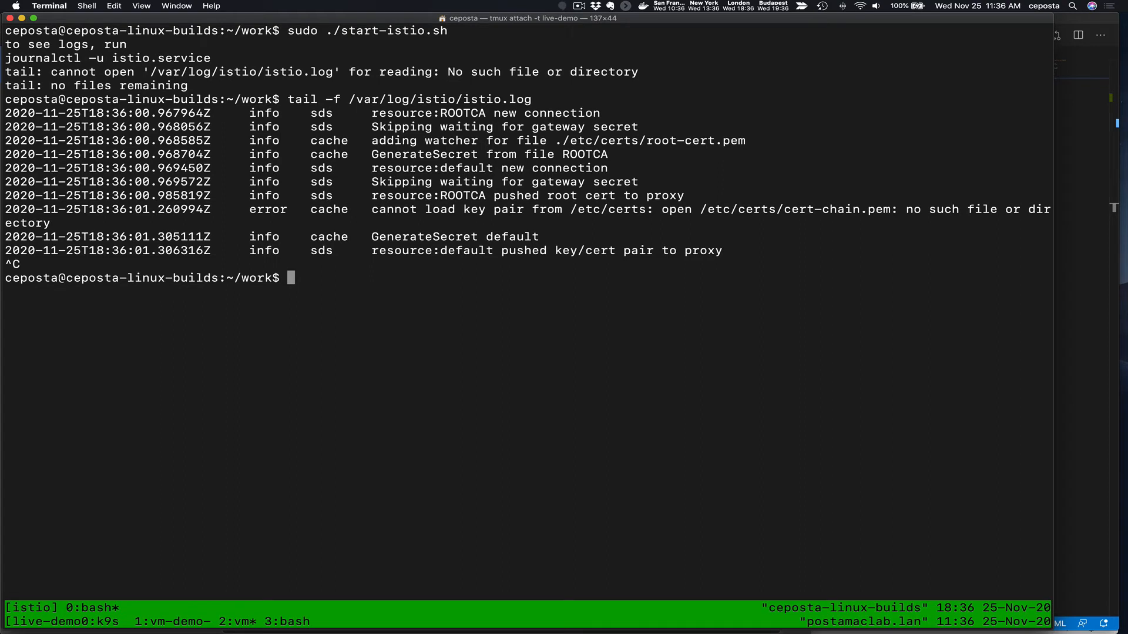
- Curl -v httpbin.defalut.svc.cluster.local:8000/headers from the VM, then resend with 'default' corrected
type("c")
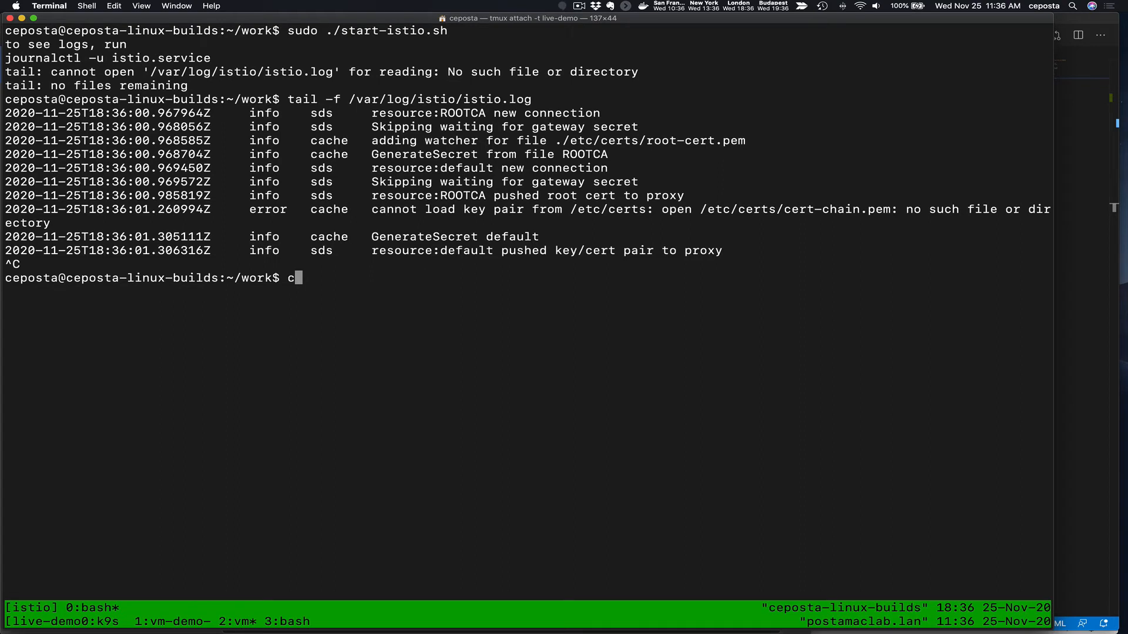
type("url -v")
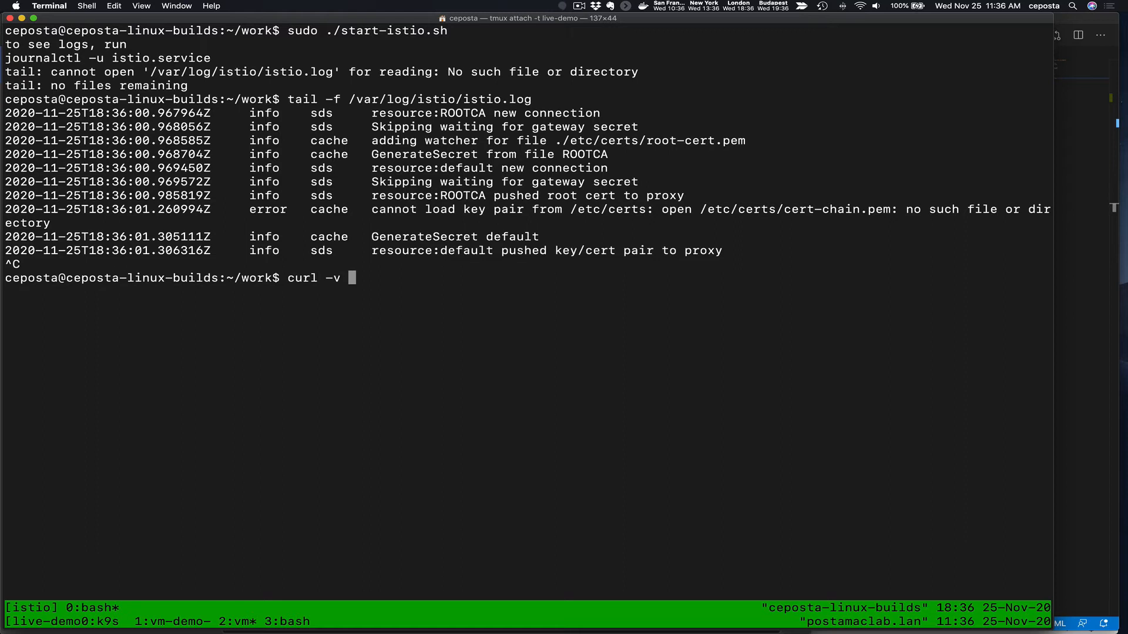
type("httpbin.dd")
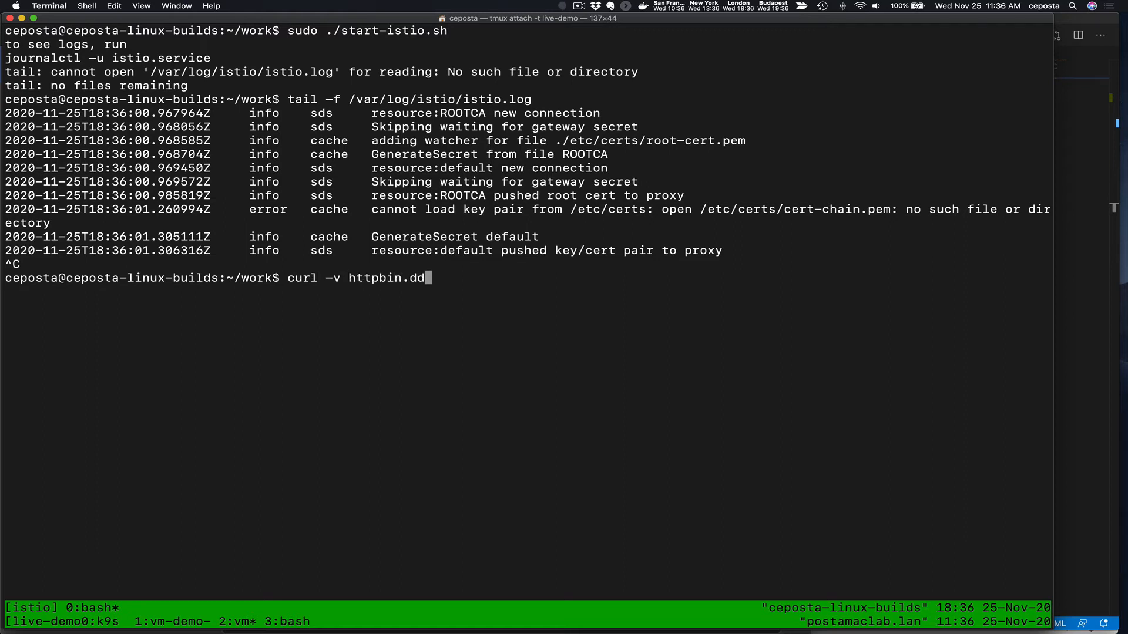
type("efalut.s")
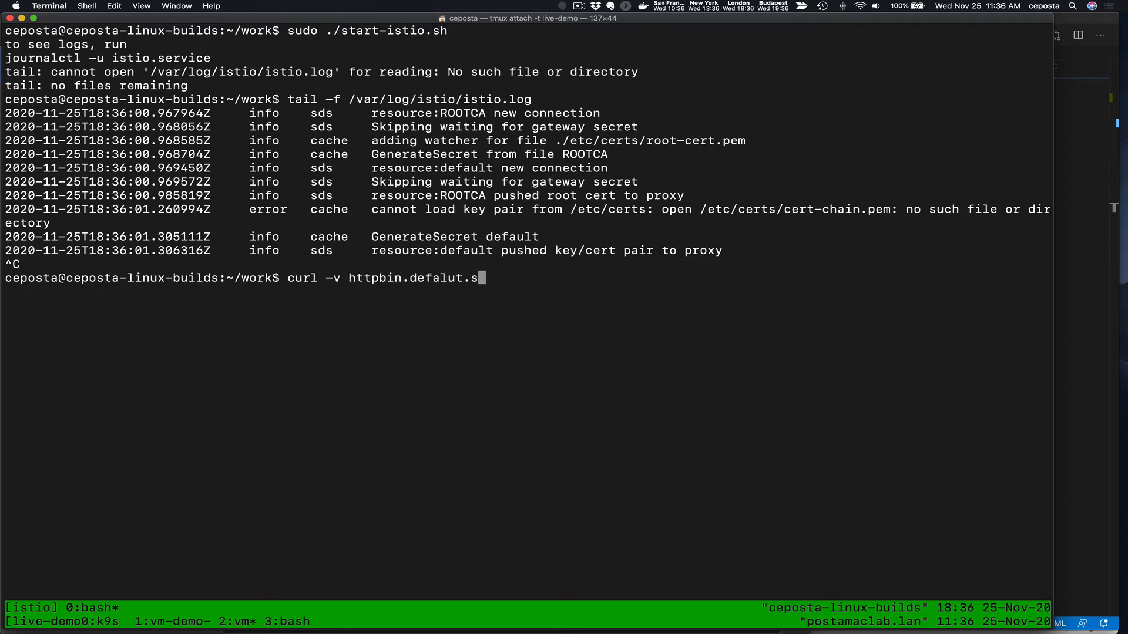
type("vc.cluster.local:80")
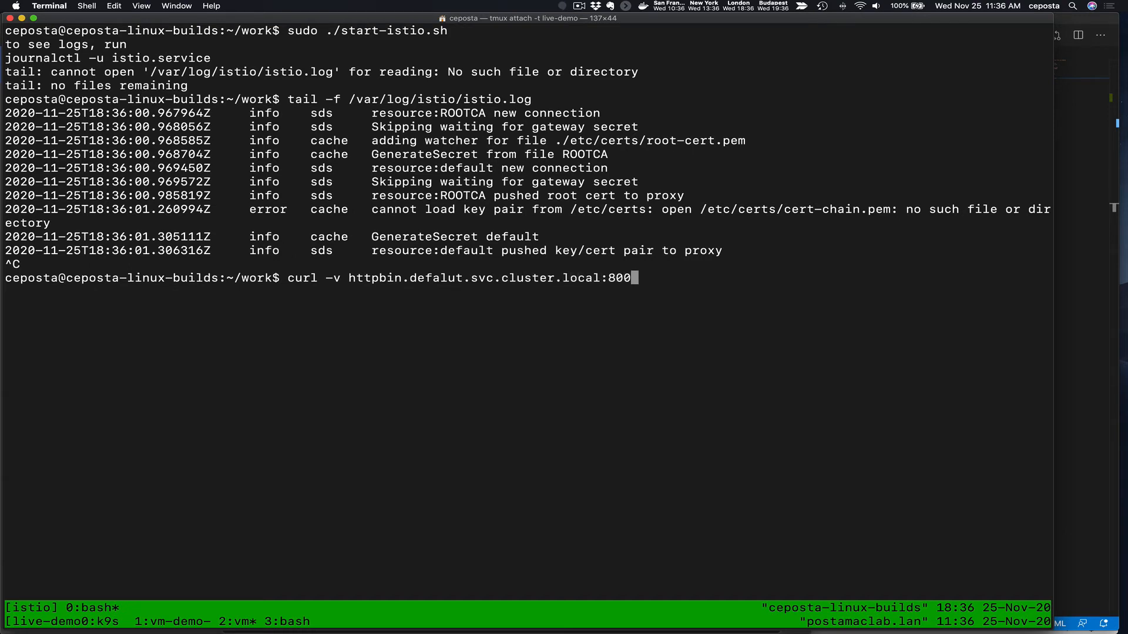
type("0/headers")
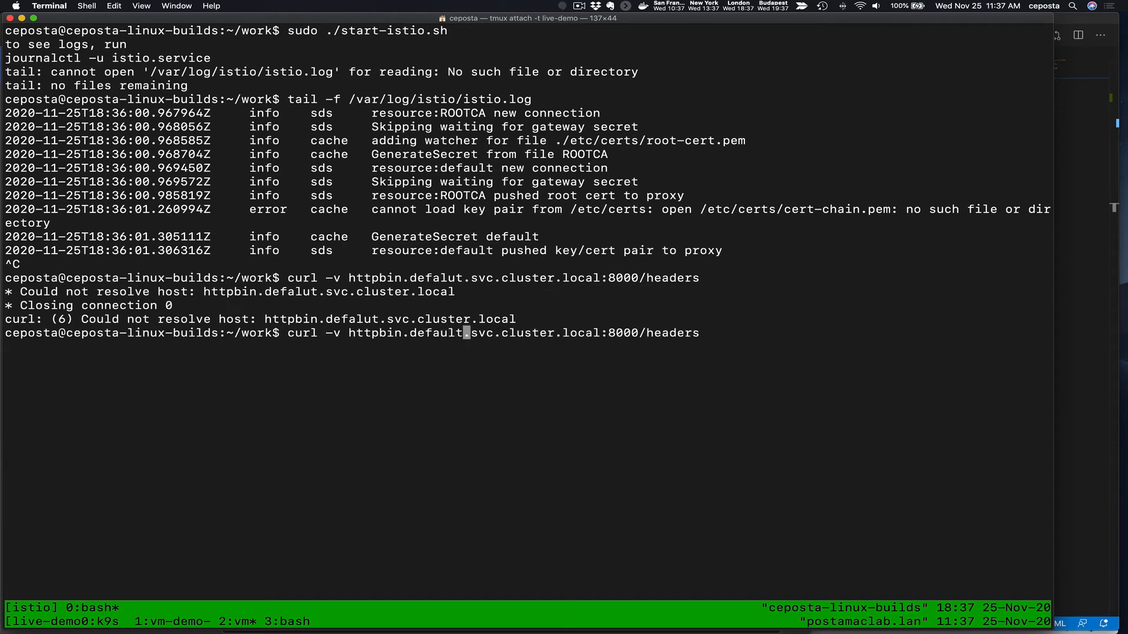
key("Return")
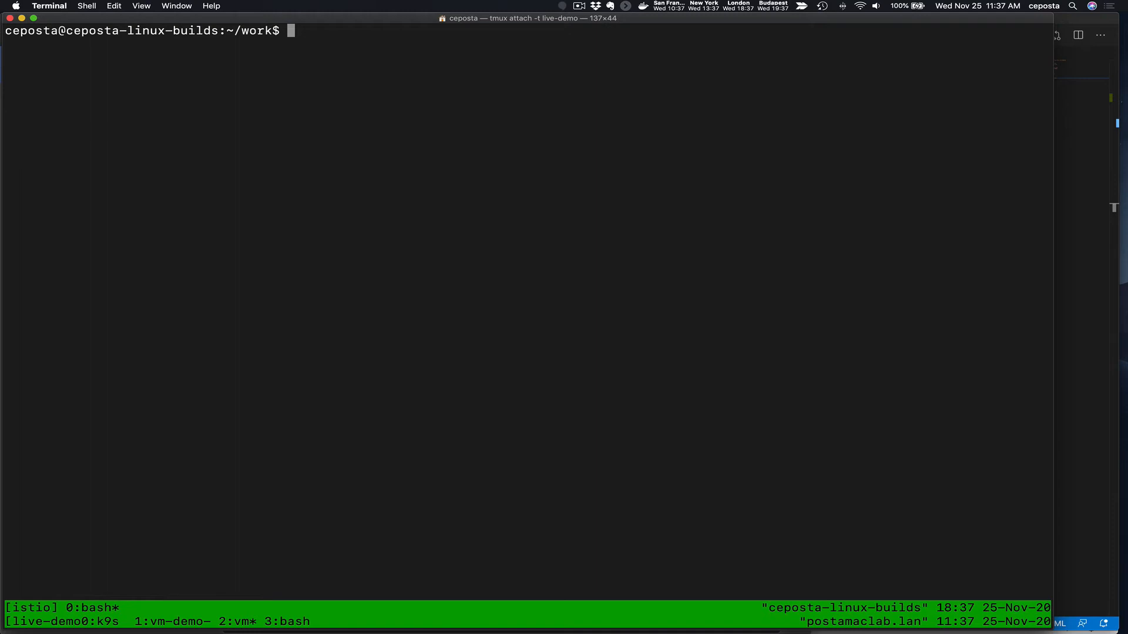
- Show sudo iptables -L -t nat and highlight the Istio DNS redirect rules, then retry the httpbin request
type("sudo iptables -L -t nat")
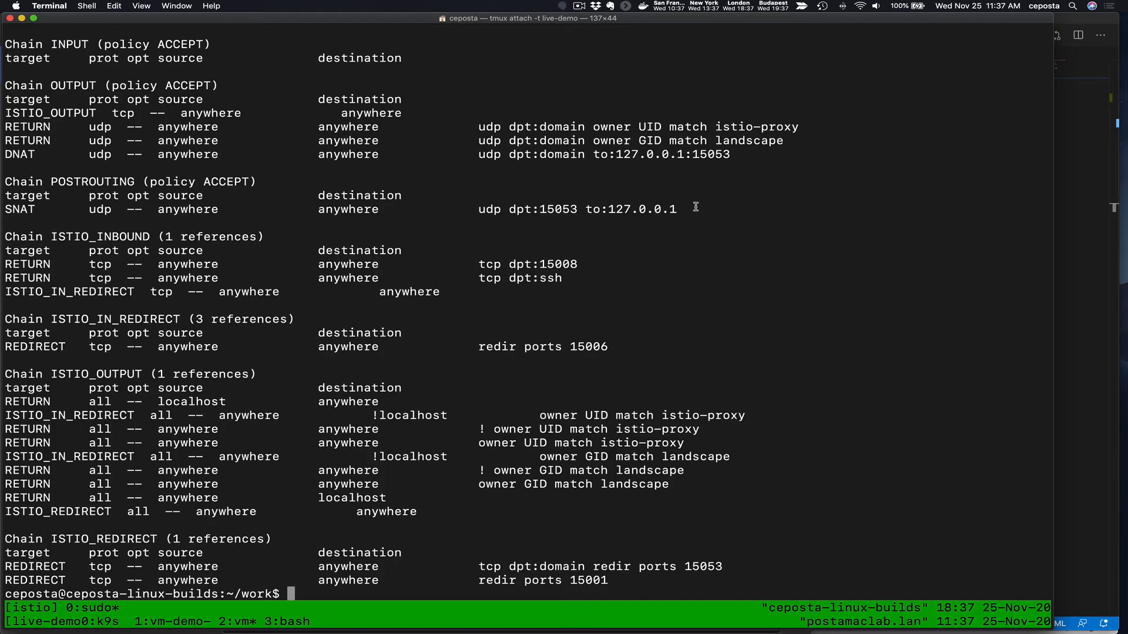
left_click_drag(4, 154, 672, 209)
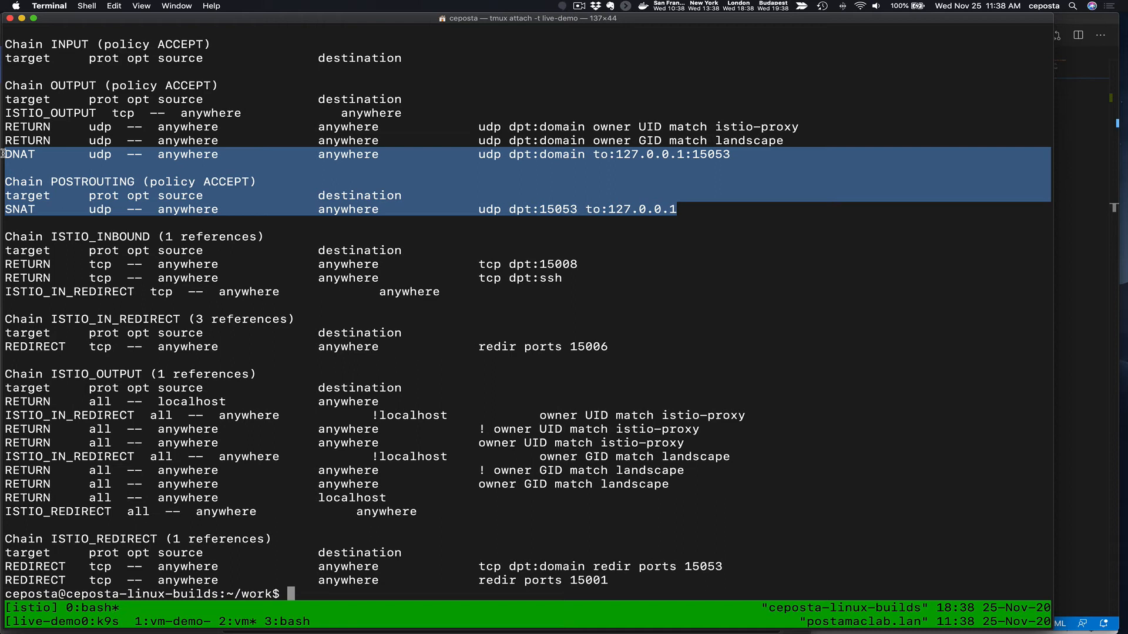
key("Enter")
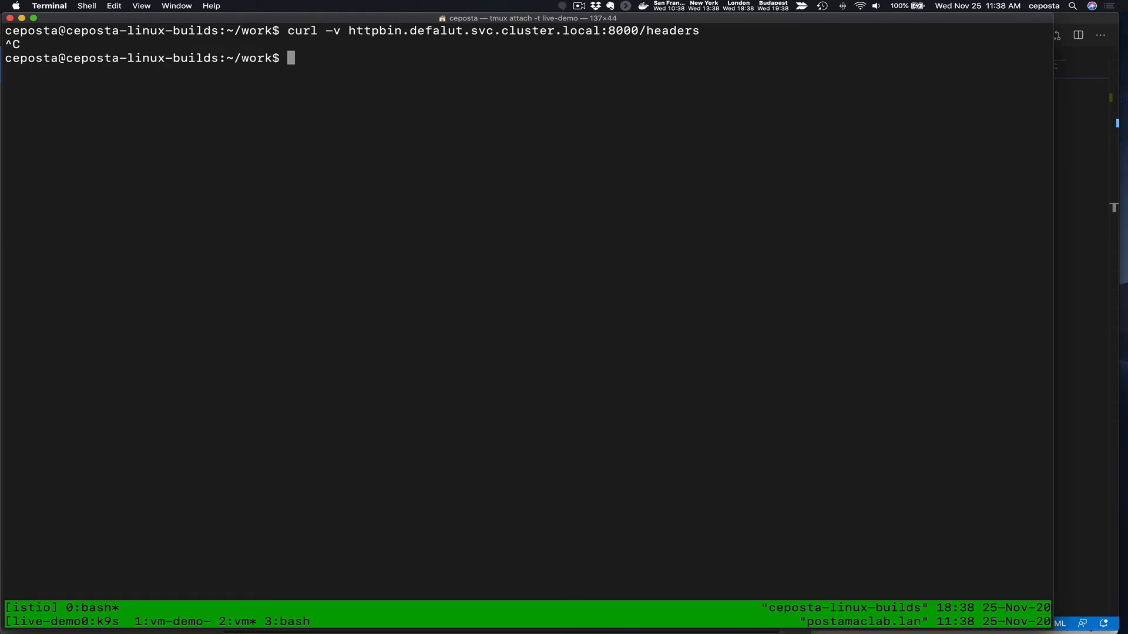
- Clear the screen and start the ./run-http.sh web service on the VM
key("Up")
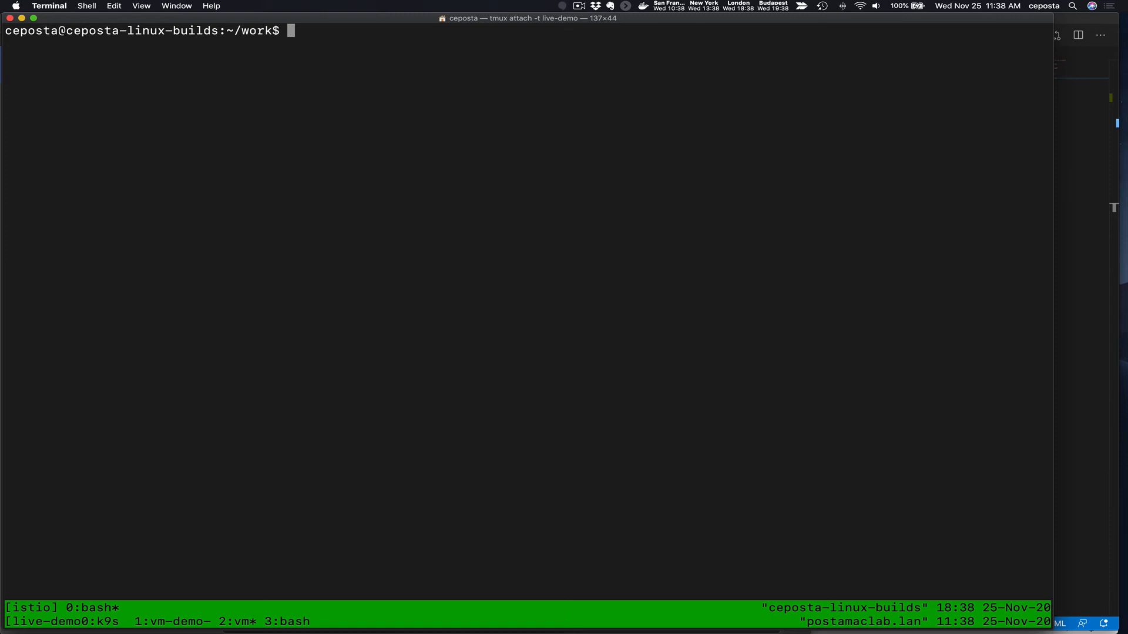
type("./run-http.sh")
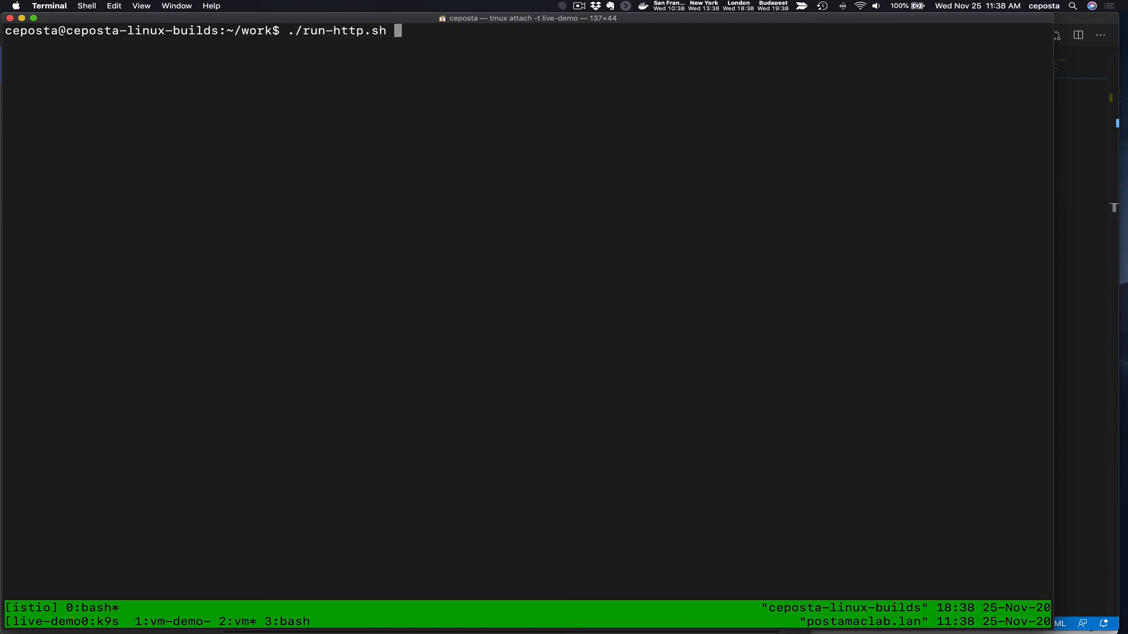
key("Return")
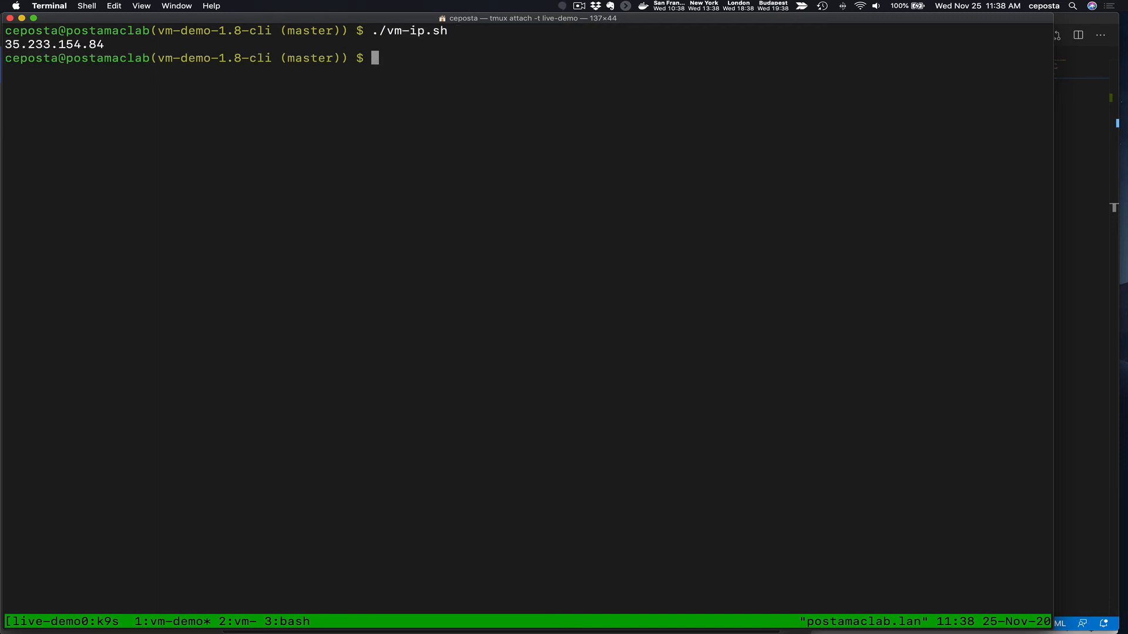
- Curl 35.233.154.84, then 35.233.154.84:9090 to get the 'Congrats! This works!' page
double_click(45, 43)
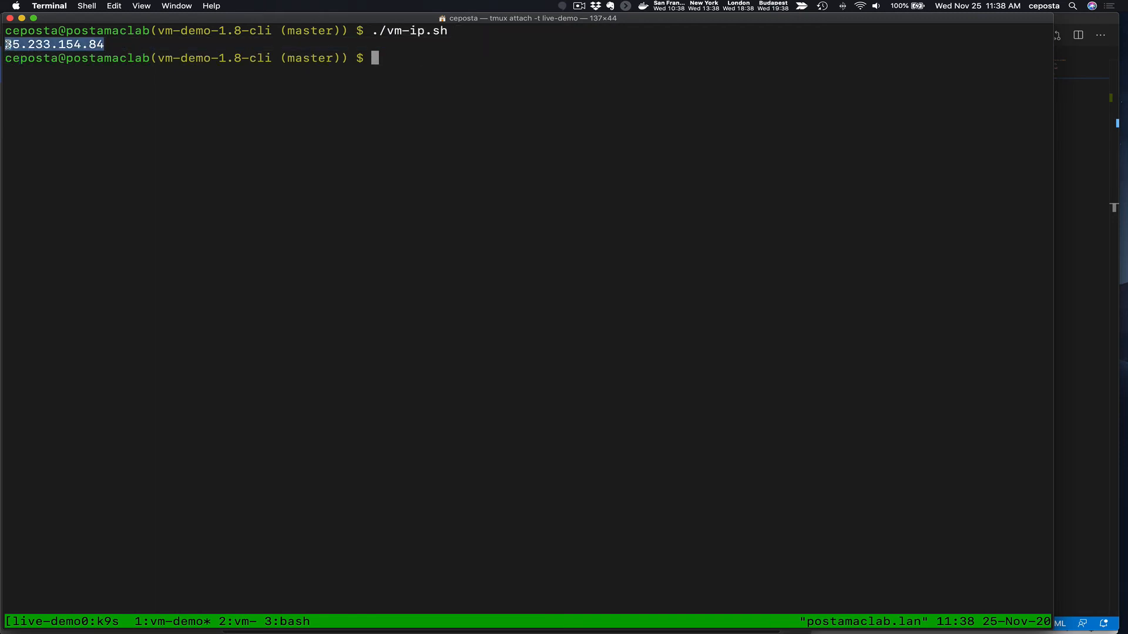
type("curl 35.233.154.84")
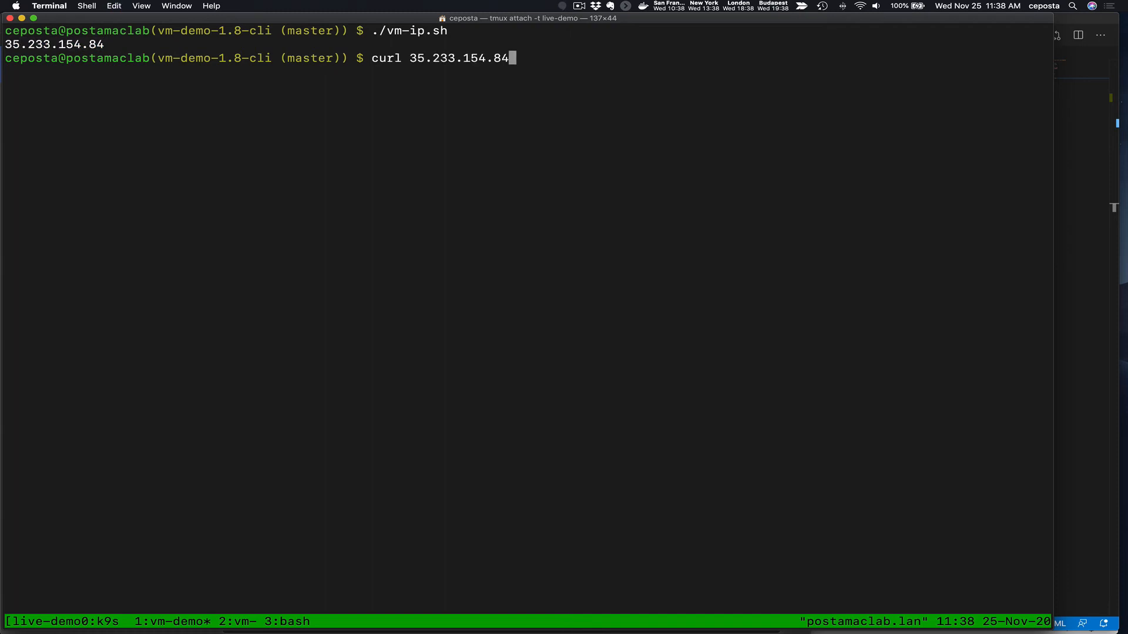
key("Return")
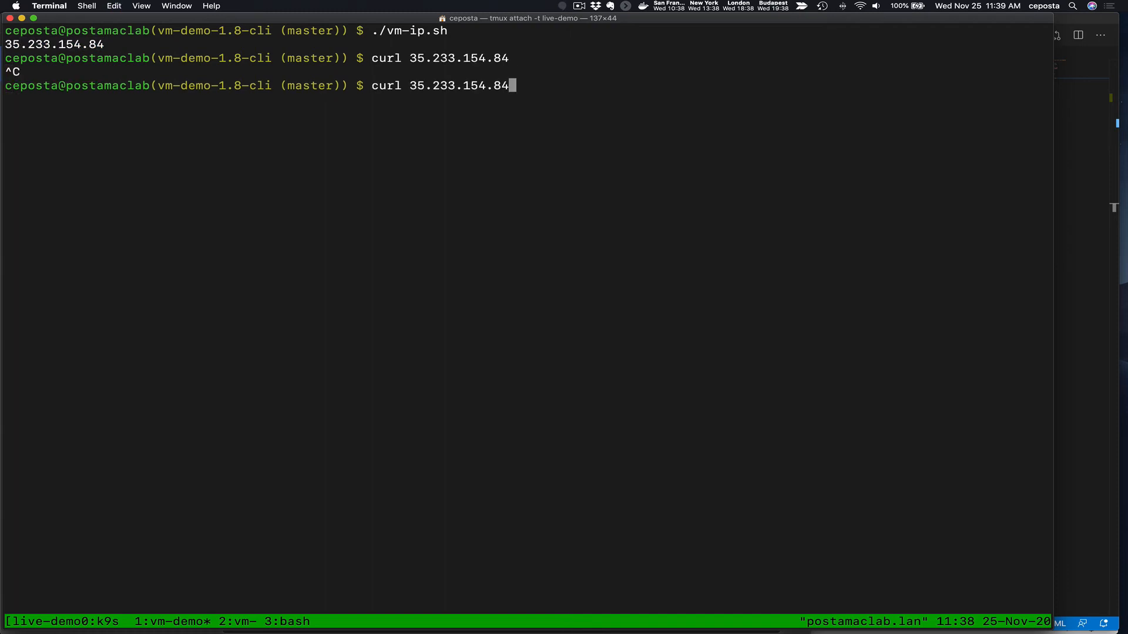
type(":9090")
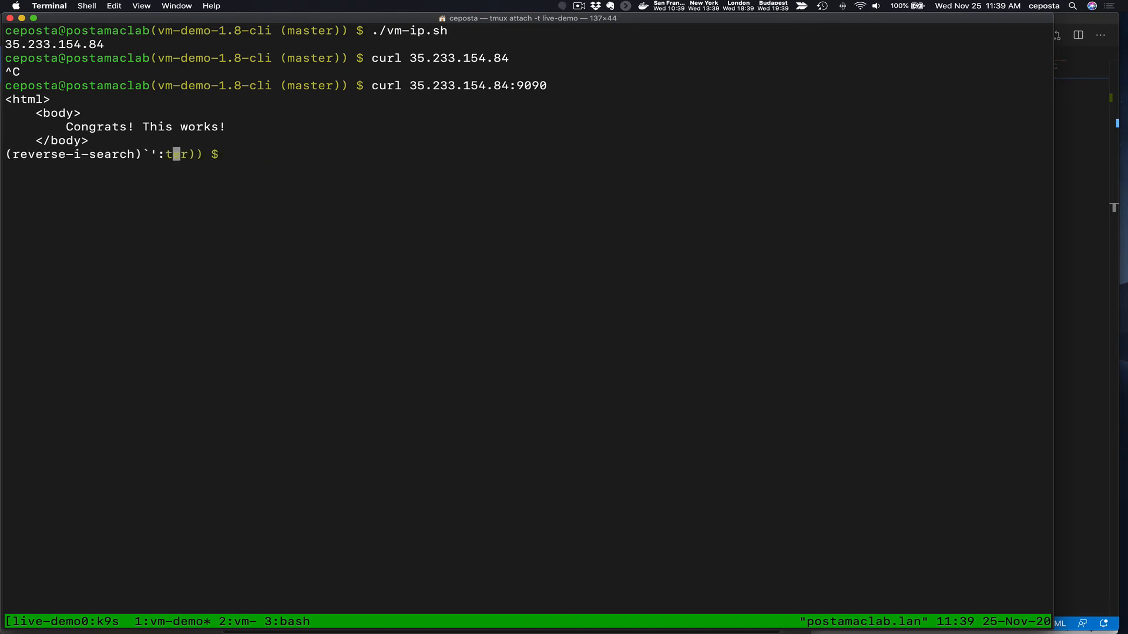
type("apply -f resources/peerauth-strict.yaml")
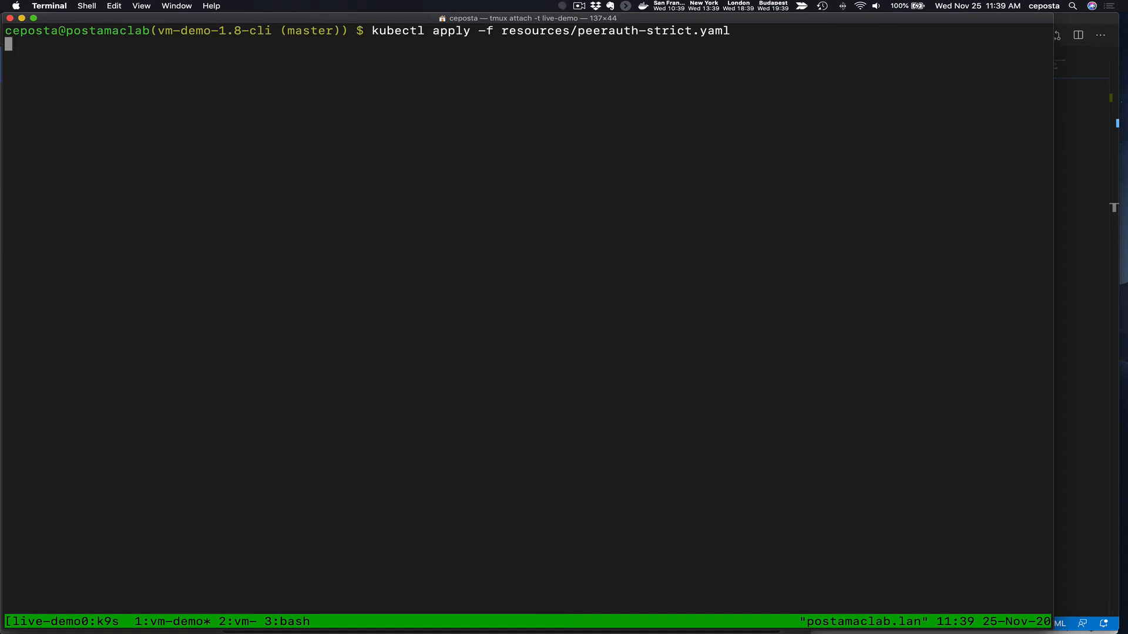
- Apply resources/peerauth-strict.yaml so the port 9090 curl is reset, then cat the create-serviceentry script
key("Return")
type("kubectl get workloadentries.networking.istio.io -A -o yaml")
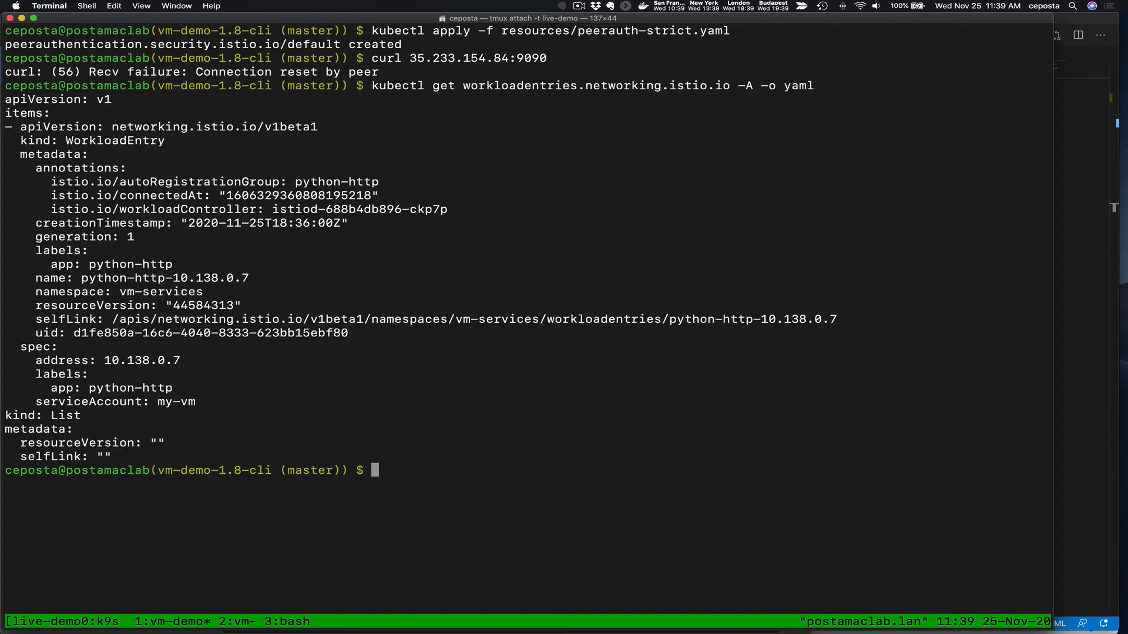
type("cat 04-create-serviceentry.sh")
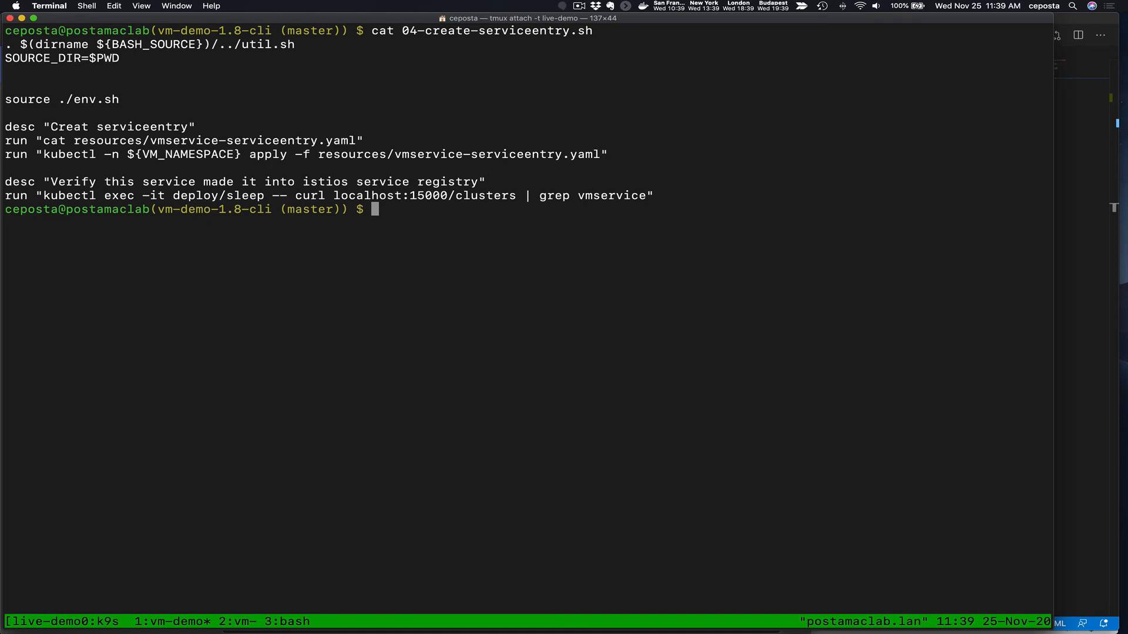
- Run the ServiceEntry script mapping vmservice.example.com port 80 to python-http in vm-services
type("./03-copy-work-files-to-vm.sh")
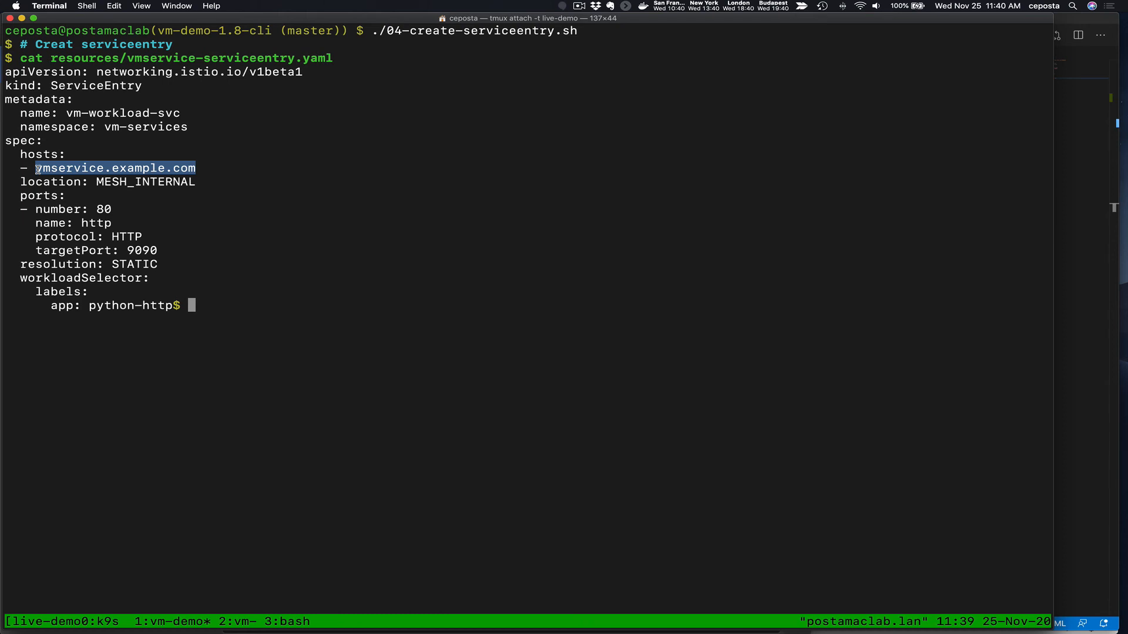
type("kubectl -n vm-services app")
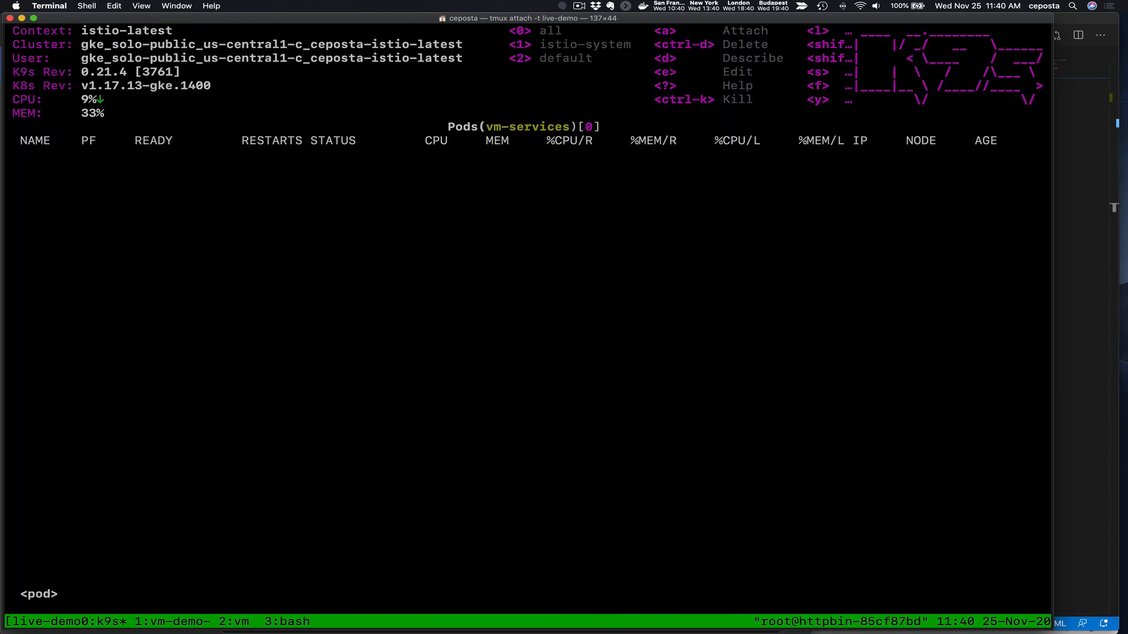
- Navigate k9s to the default-namespace sleep pod and open a shell in it
type("pod")
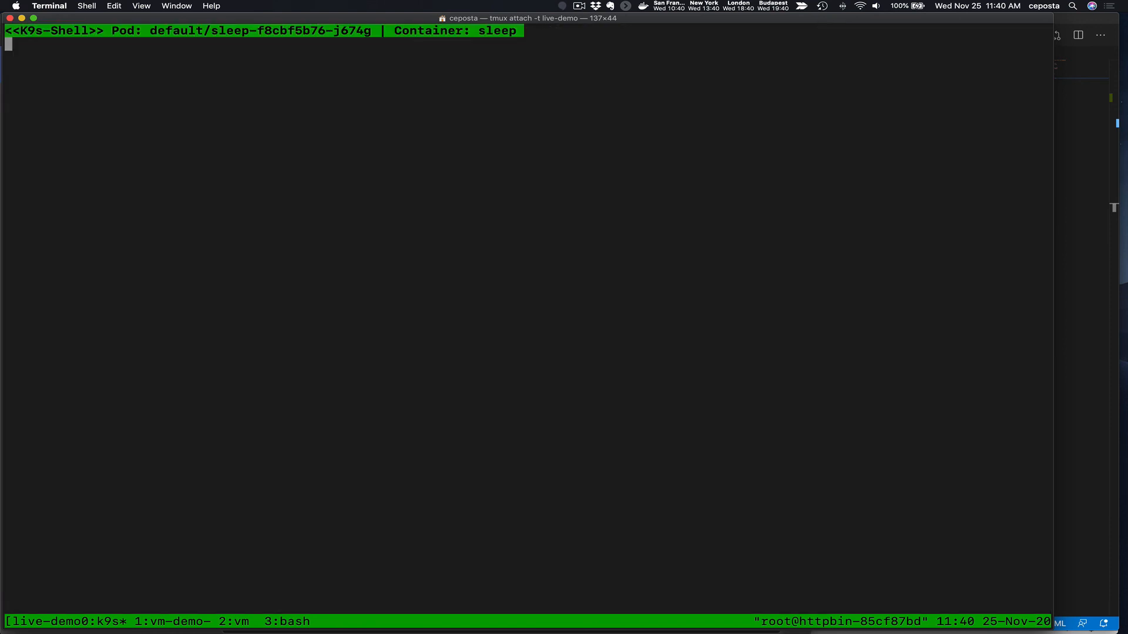
- Curl vmservice.example.com from the sleep pod, returning 'Congrats! This works!', and highlight the hostname
type("c")
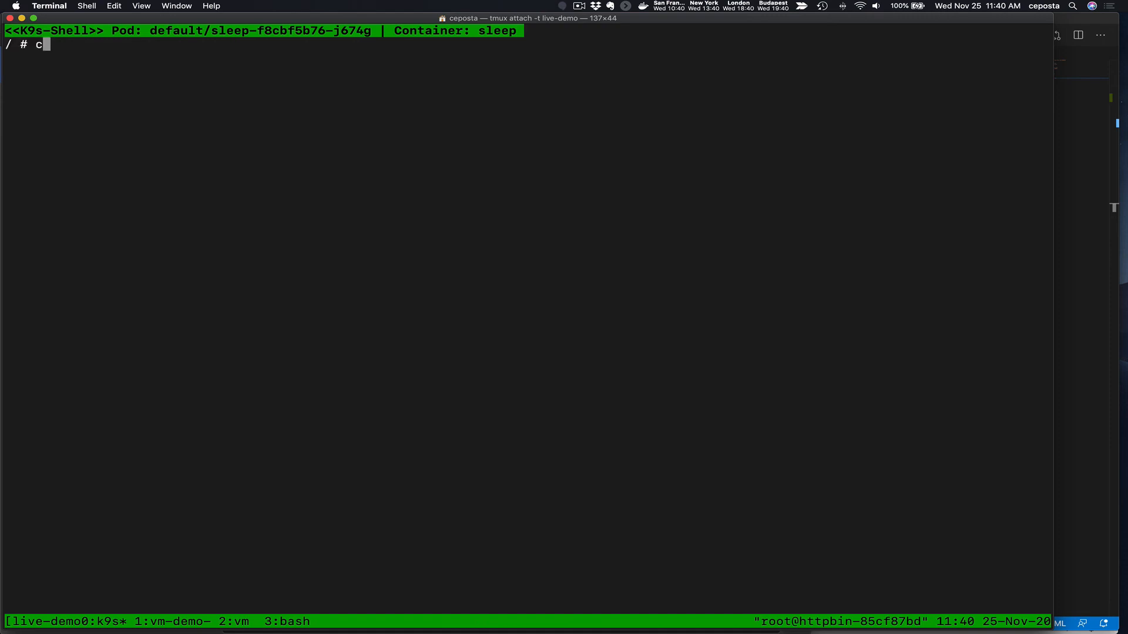
type("url")
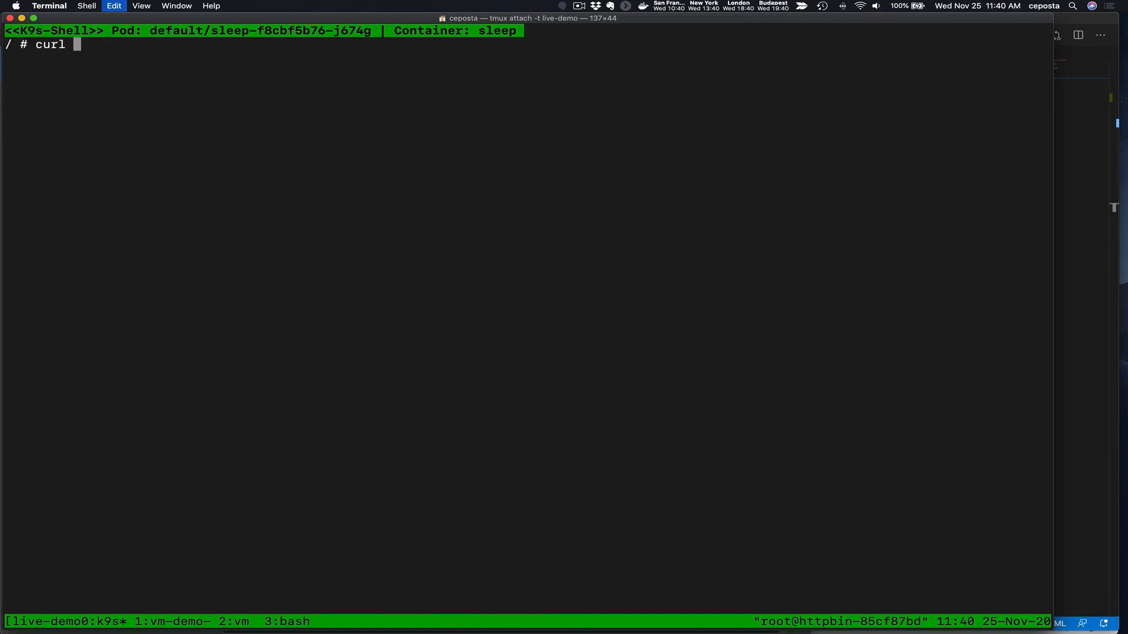
type("vmservice.example.com")
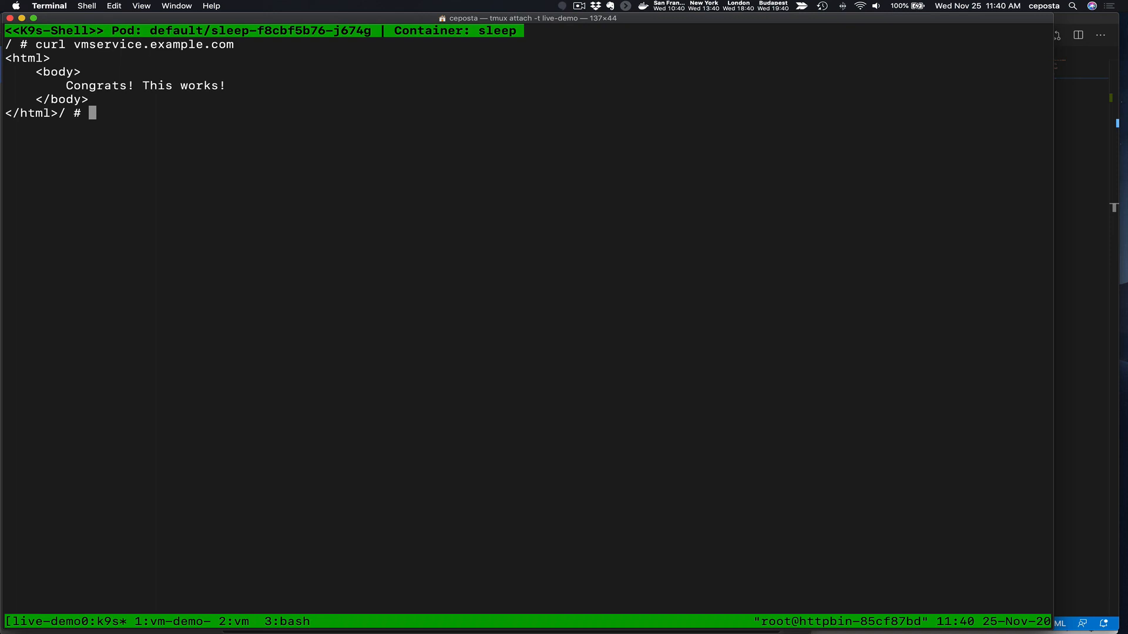
mouse_move(240, 45)
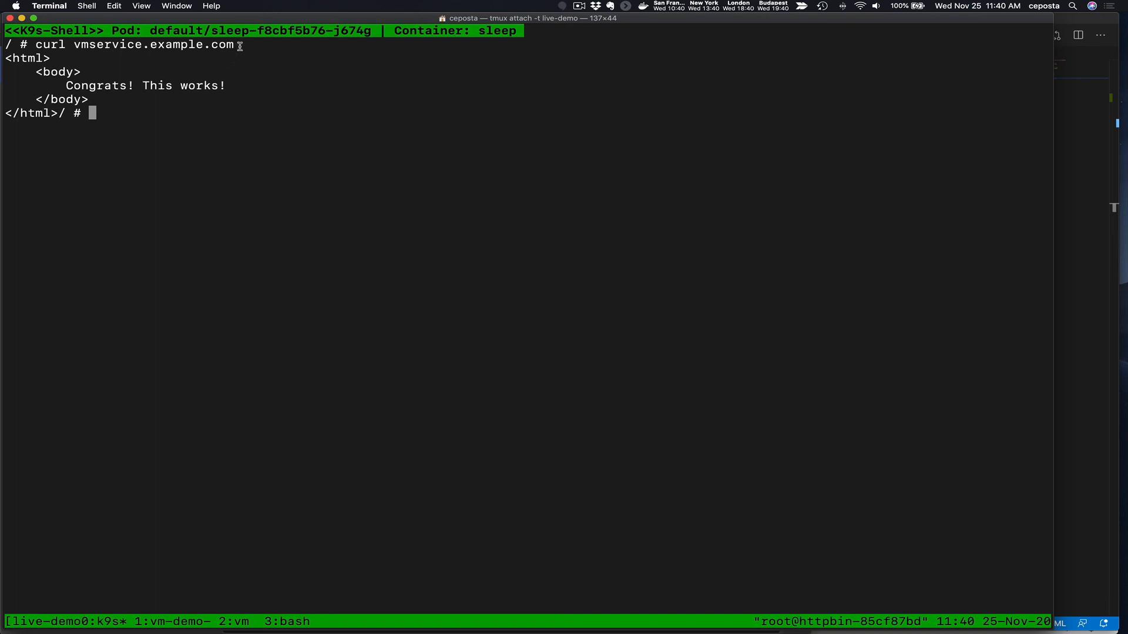
double_click(141, 45)
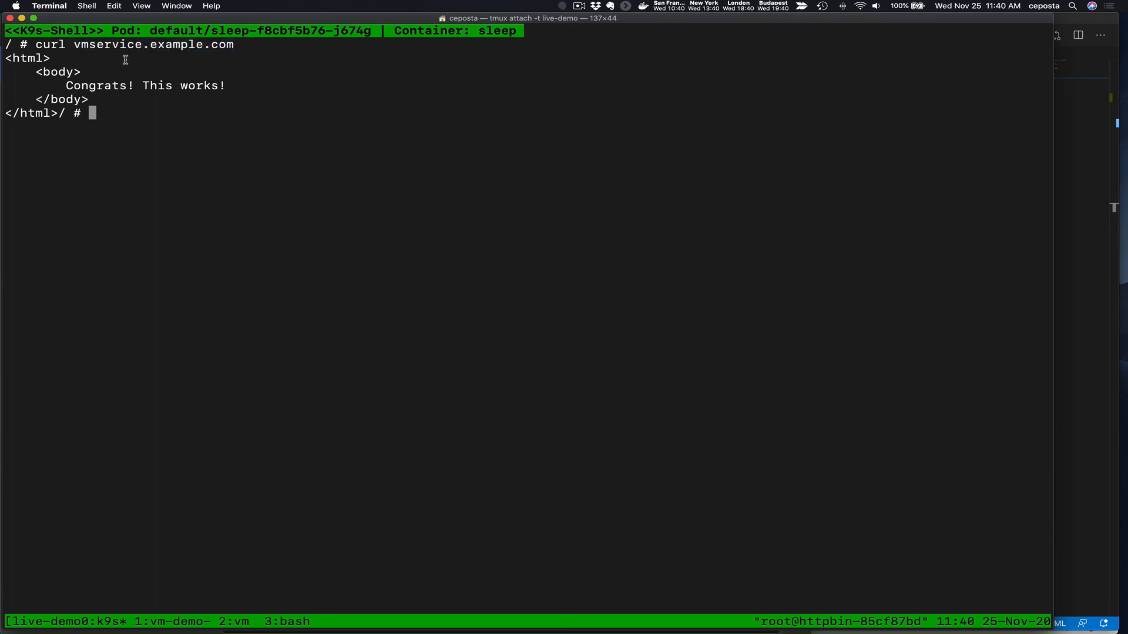
double_click(150, 44)
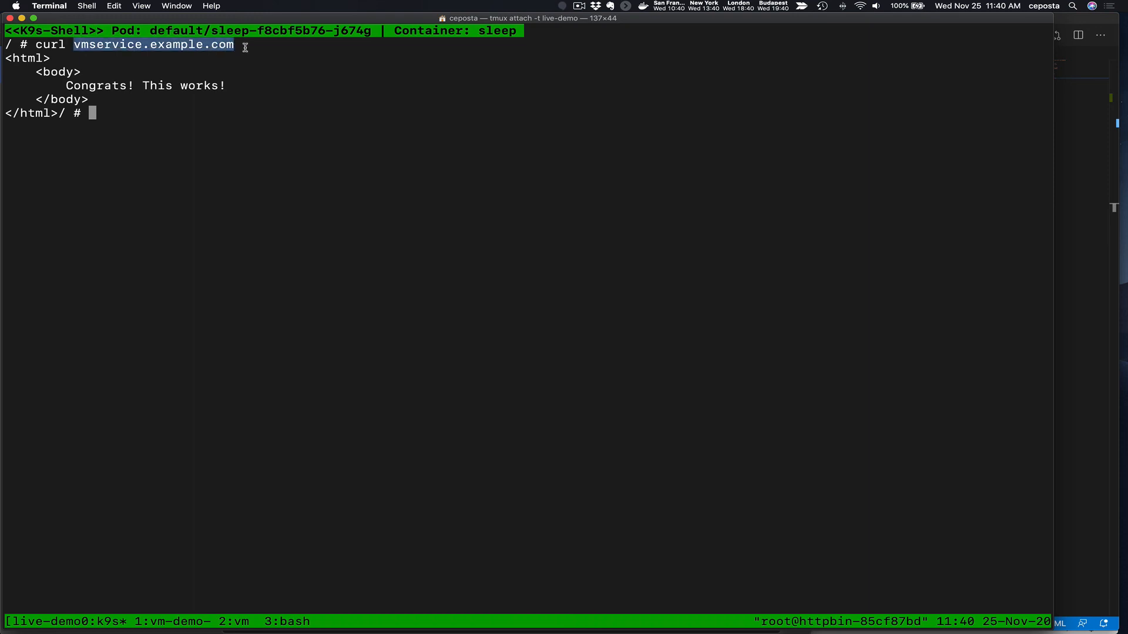